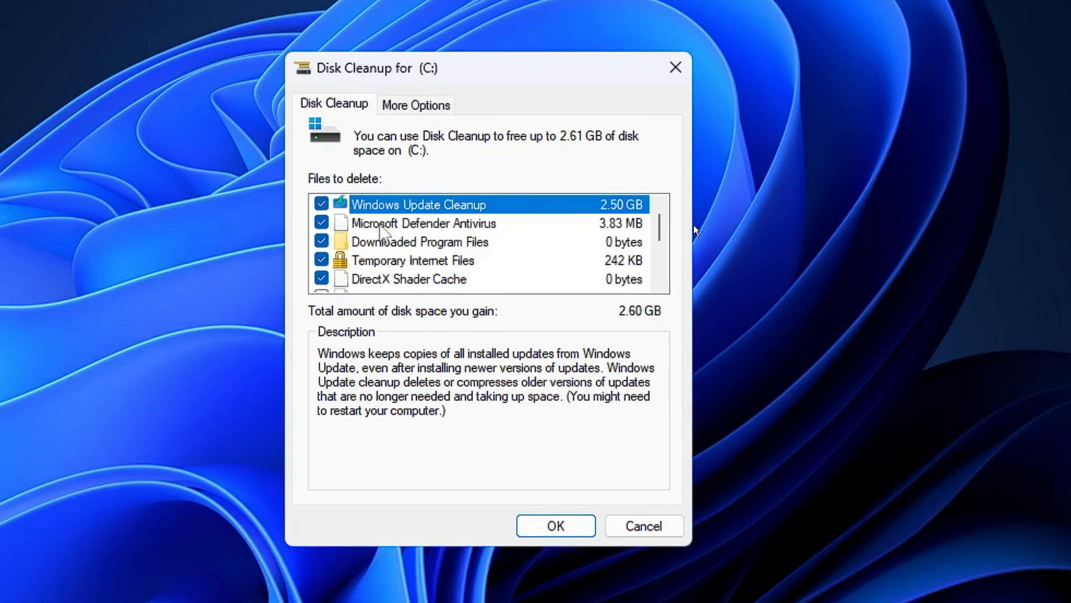
{"action": "mouse_move", "coordinate": [430, 224]}
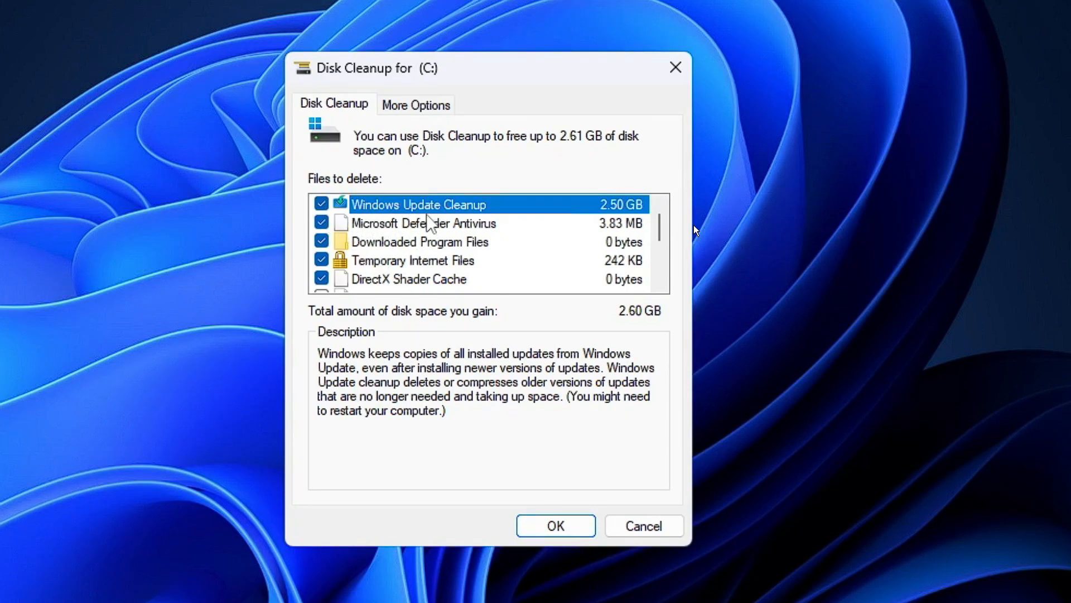
{"action": "mouse_move", "coordinate": [474, 243]}
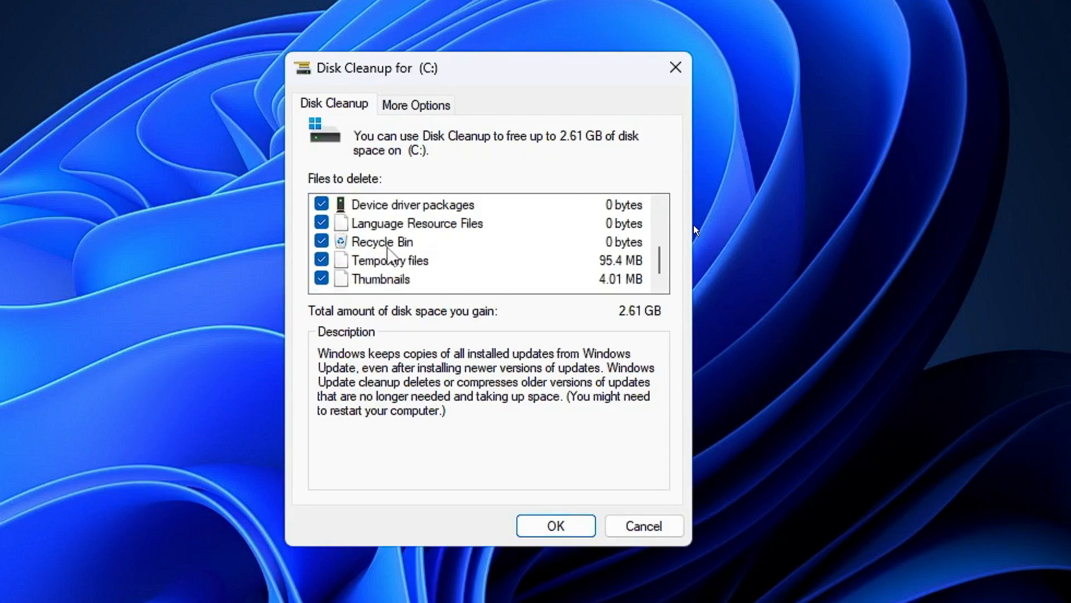
{"action": "mouse_move", "coordinate": [322, 261]}
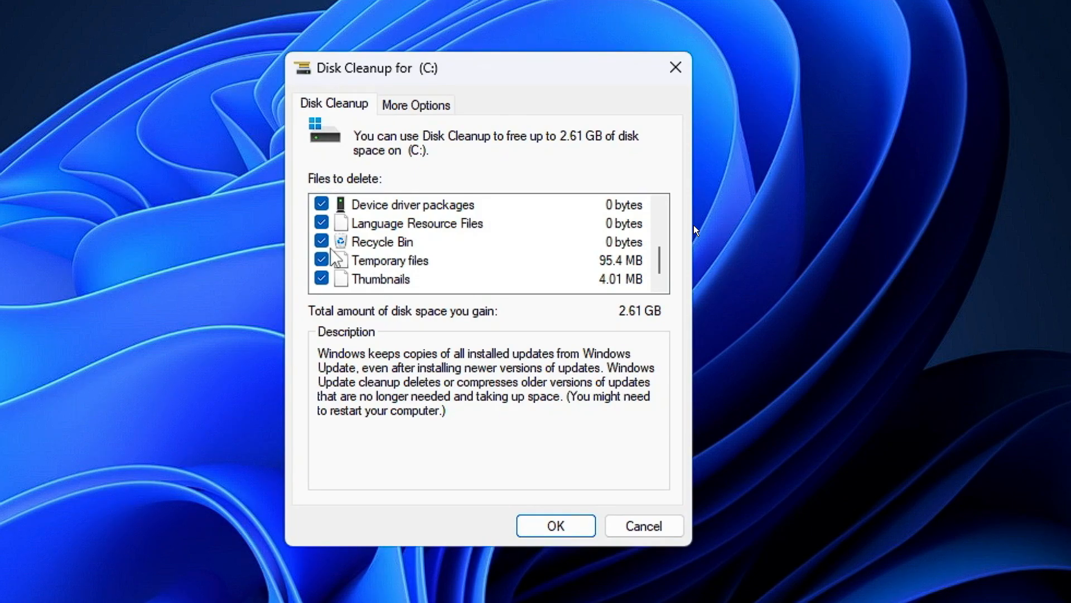
{"action": "mouse_move", "coordinate": [349, 258]}
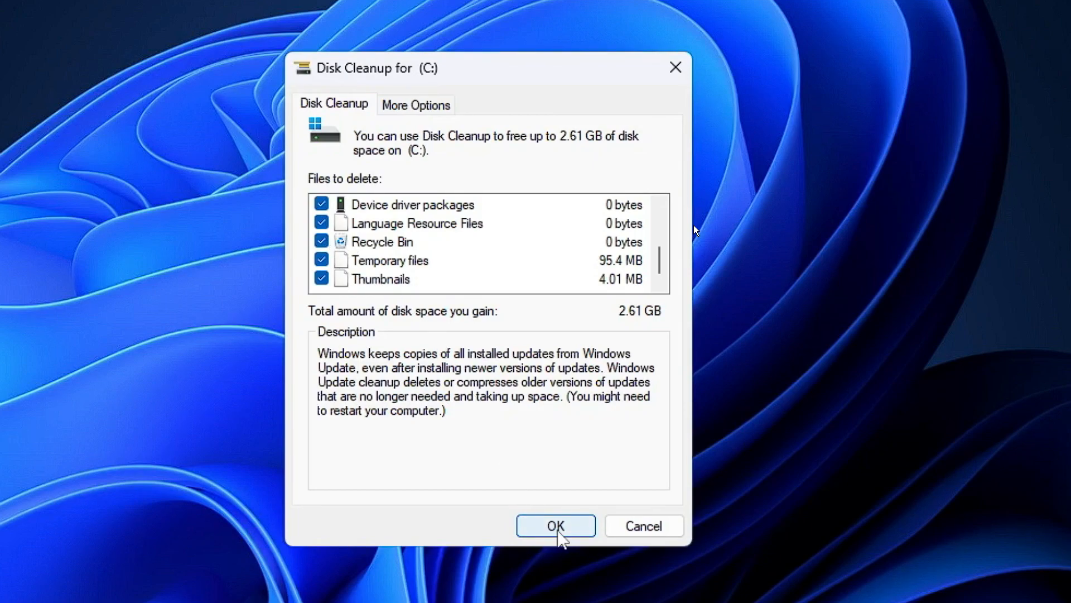
Clean all checked categories on drive C and confirm permanently deleting about 2.61 GB
{"action": "left_click", "coordinate": [556, 525]}
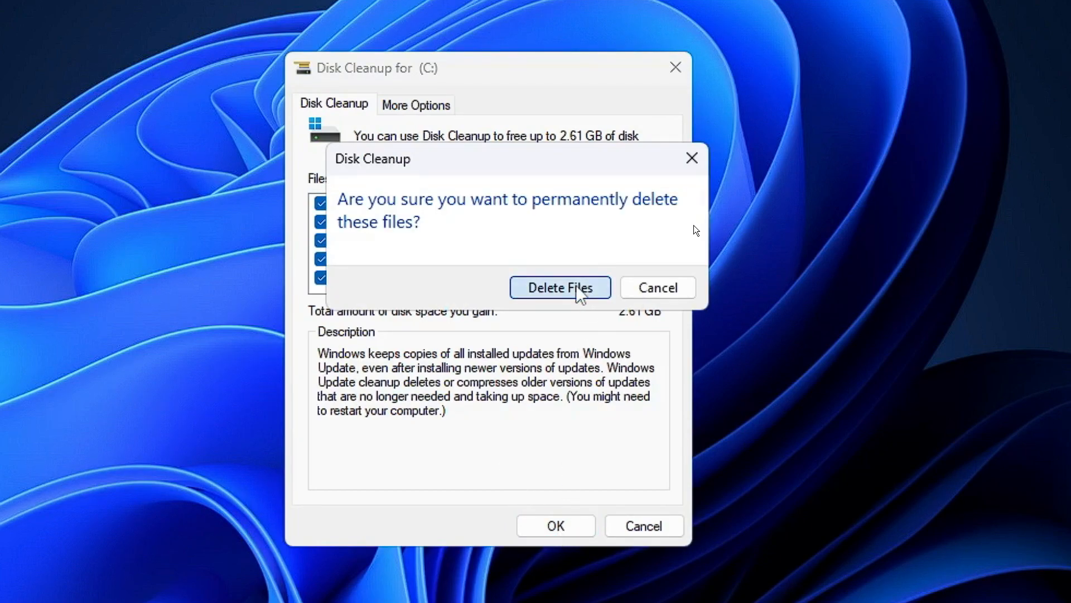
{"action": "left_click", "coordinate": [560, 287]}
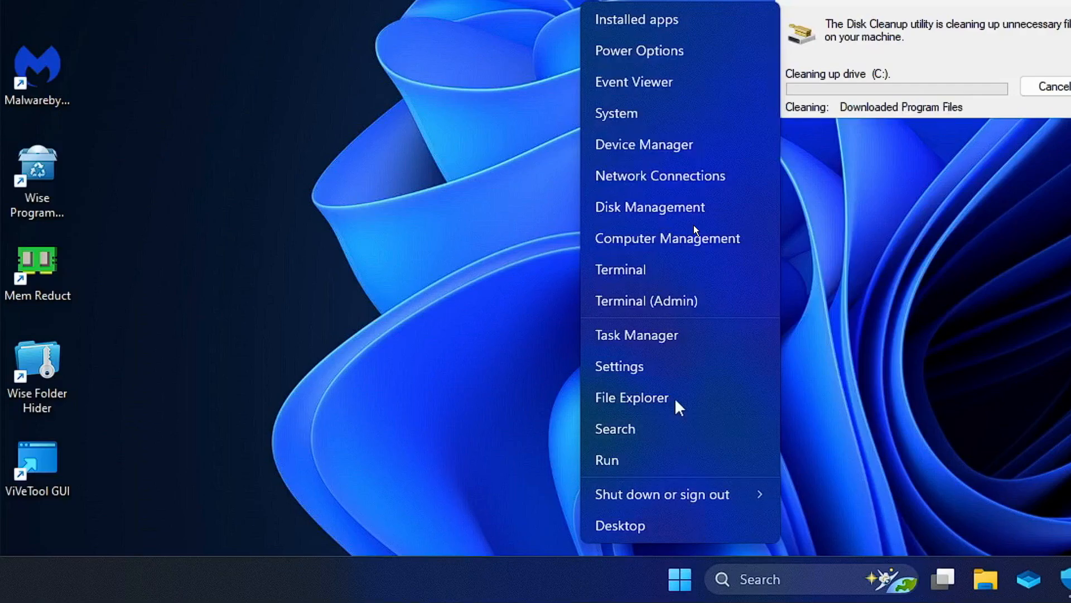
Open Settings from the Win+X menu and go to Apps > Installed apps
{"action": "left_click", "coordinate": [620, 366]}
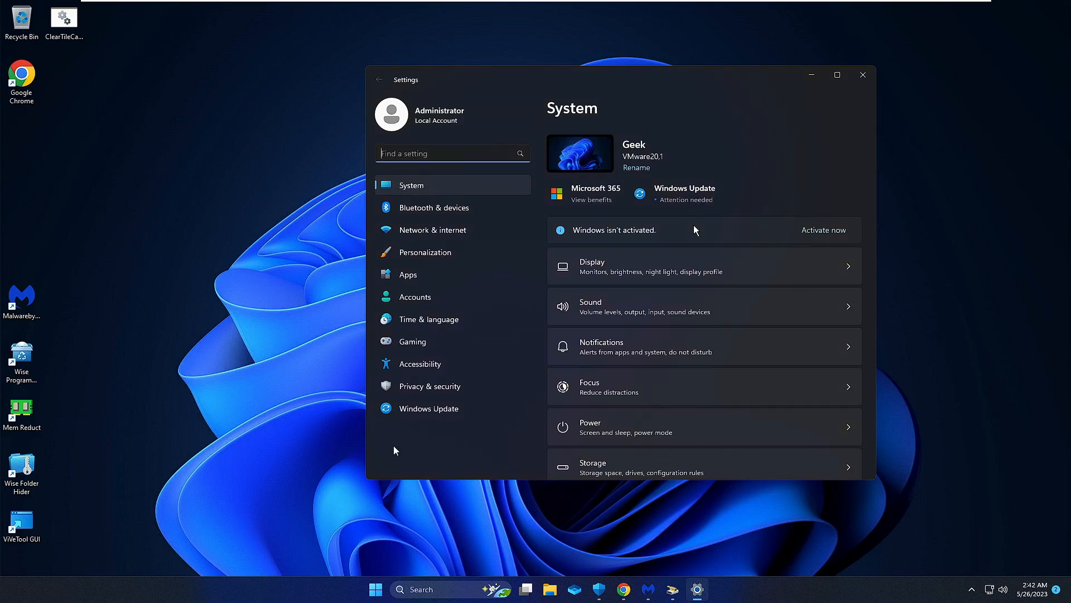
{"action": "left_click", "coordinate": [408, 275]}
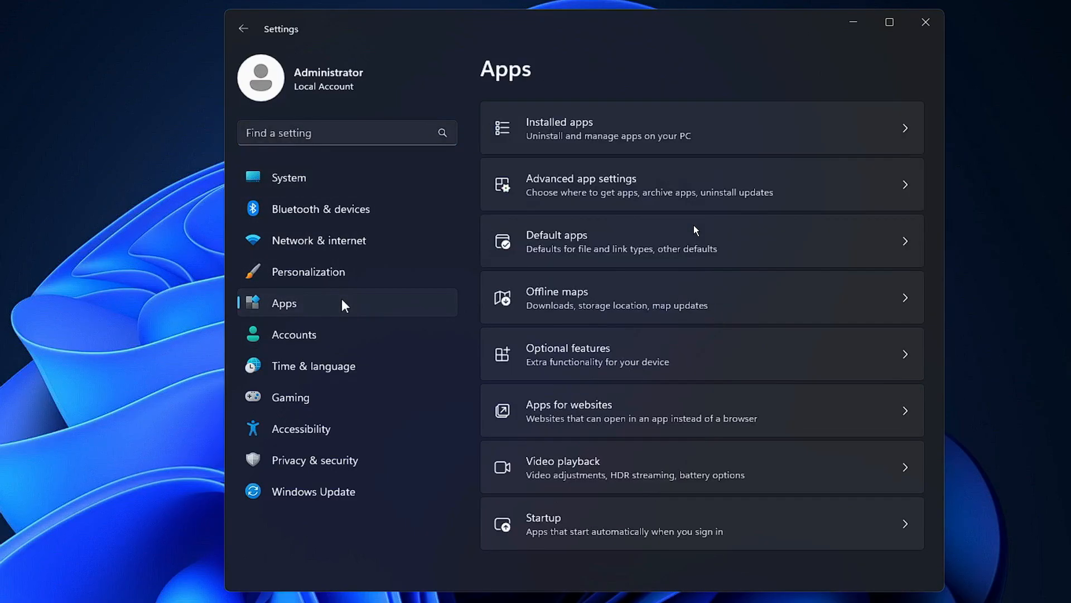
{"action": "left_click", "coordinate": [559, 128]}
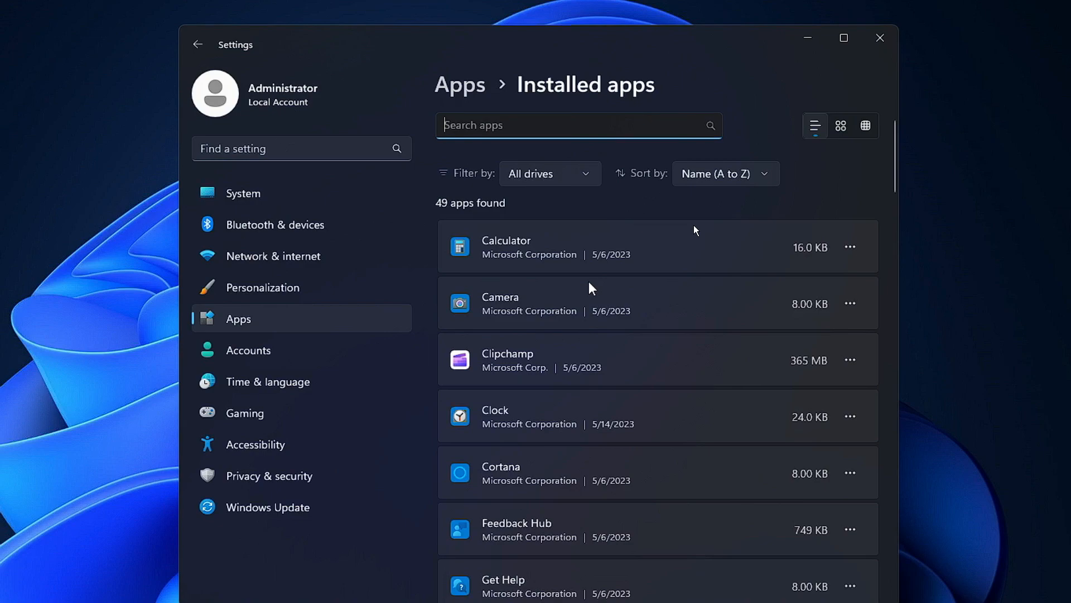
{"action": "mouse_move", "coordinate": [509, 338]}
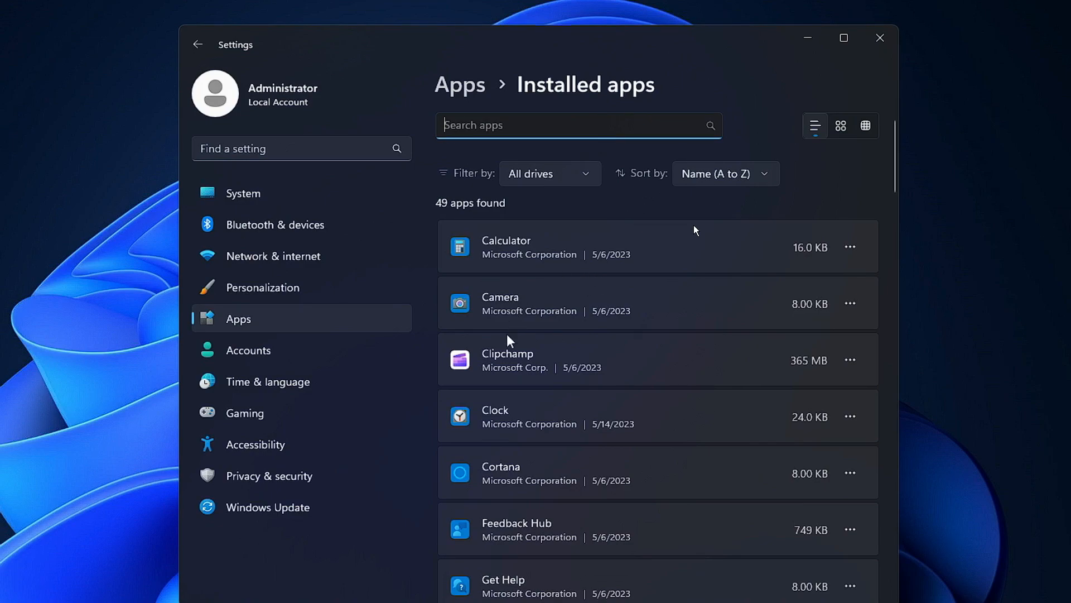
{"action": "mouse_move", "coordinate": [557, 376]}
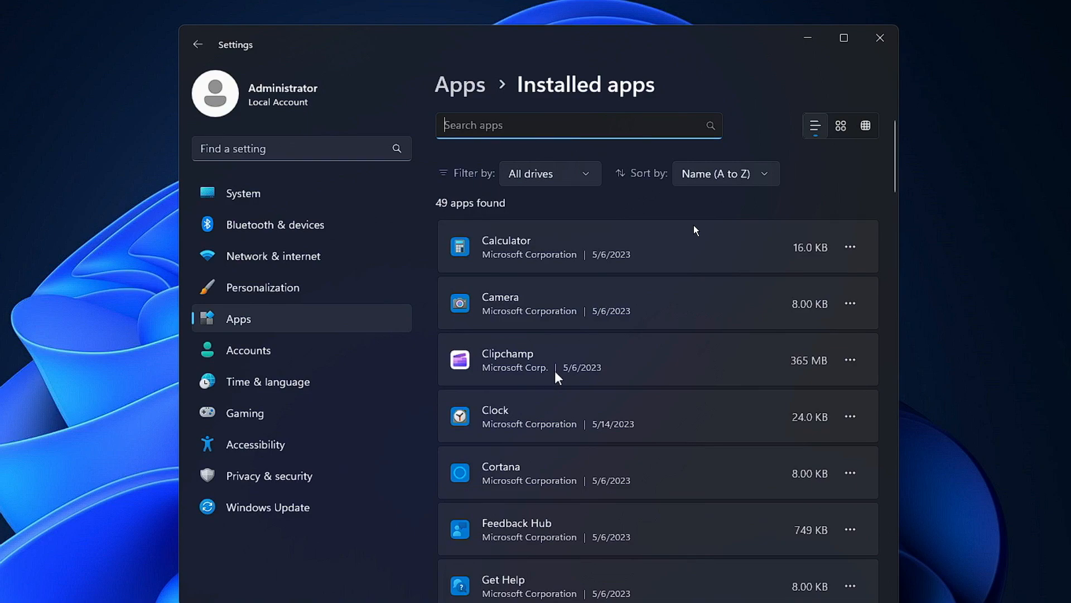
{"action": "mouse_move", "coordinate": [563, 370]}
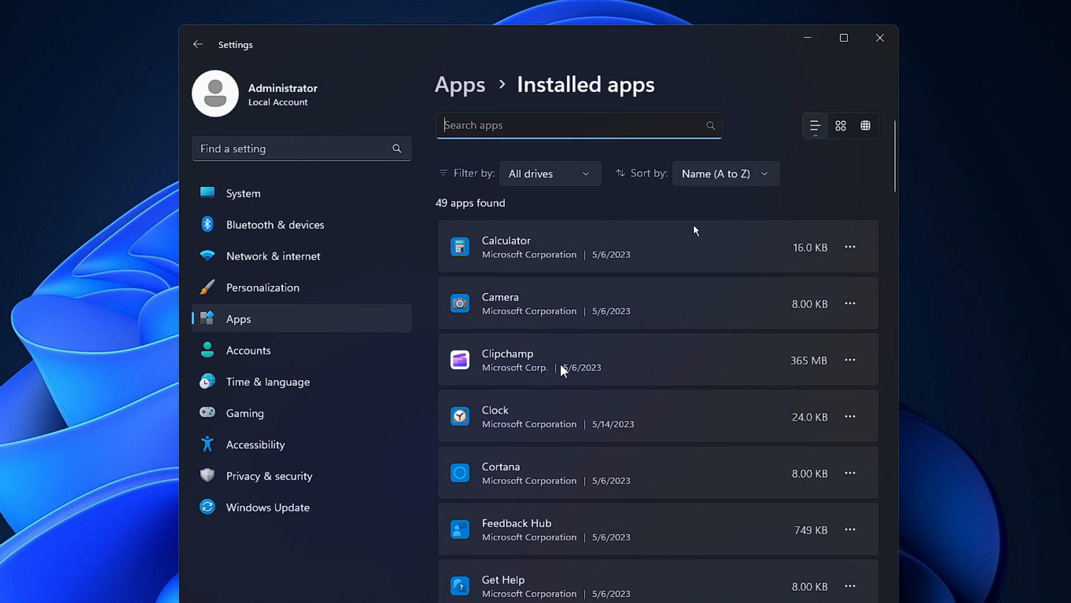
Scroll through installed apps, opening the Maps entry's actions menu along the way
{"action": "scroll", "scroll_direction": "down", "scroll_amount": 3}
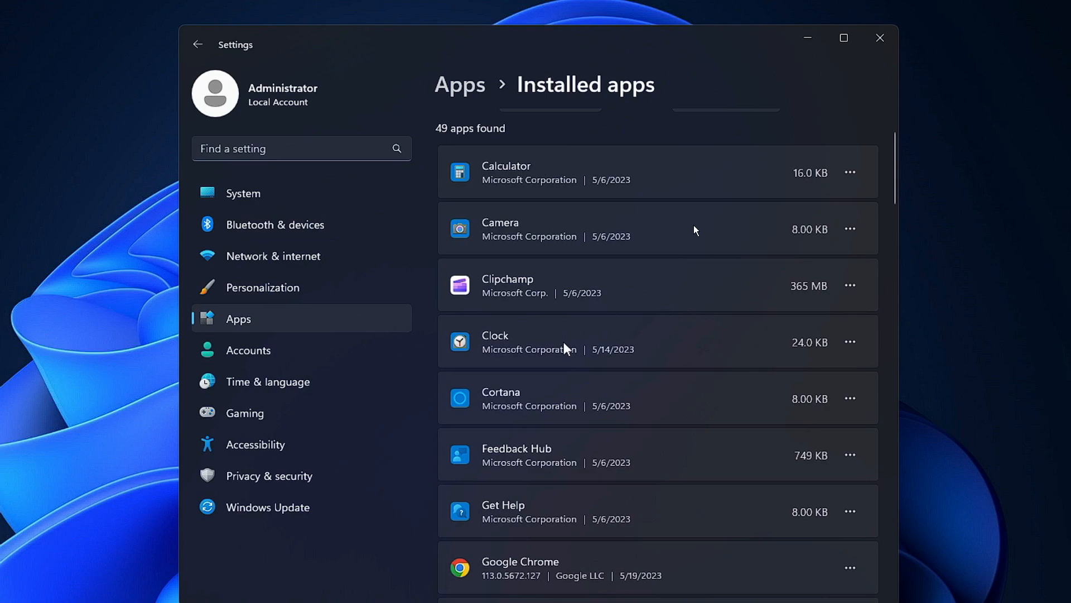
{"action": "scroll", "scroll_direction": "down", "scroll_amount": 3}
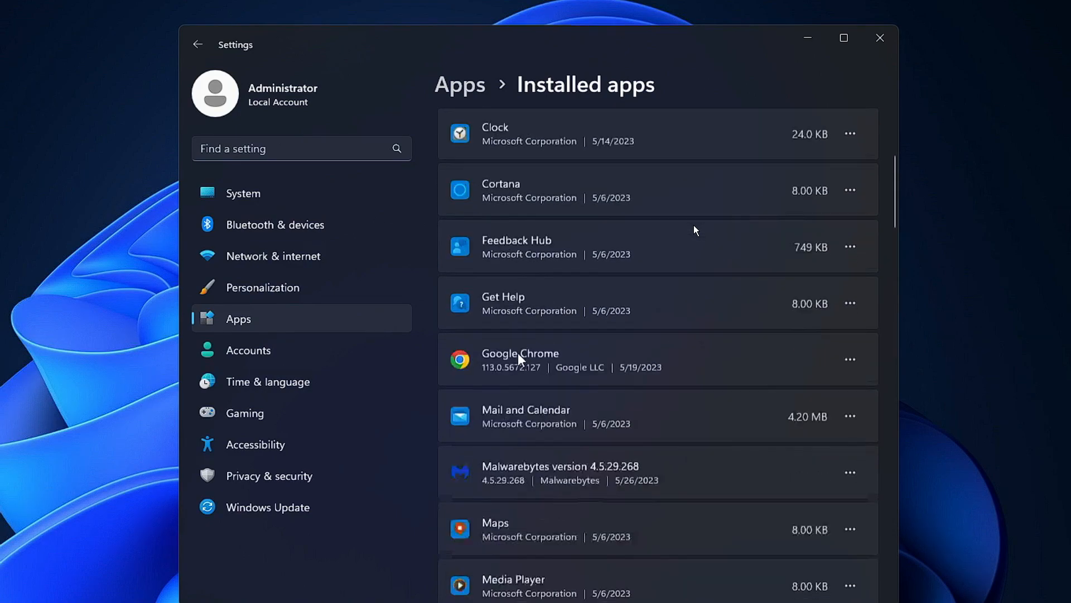
{"action": "scroll", "scroll_direction": "down", "scroll_amount": 3}
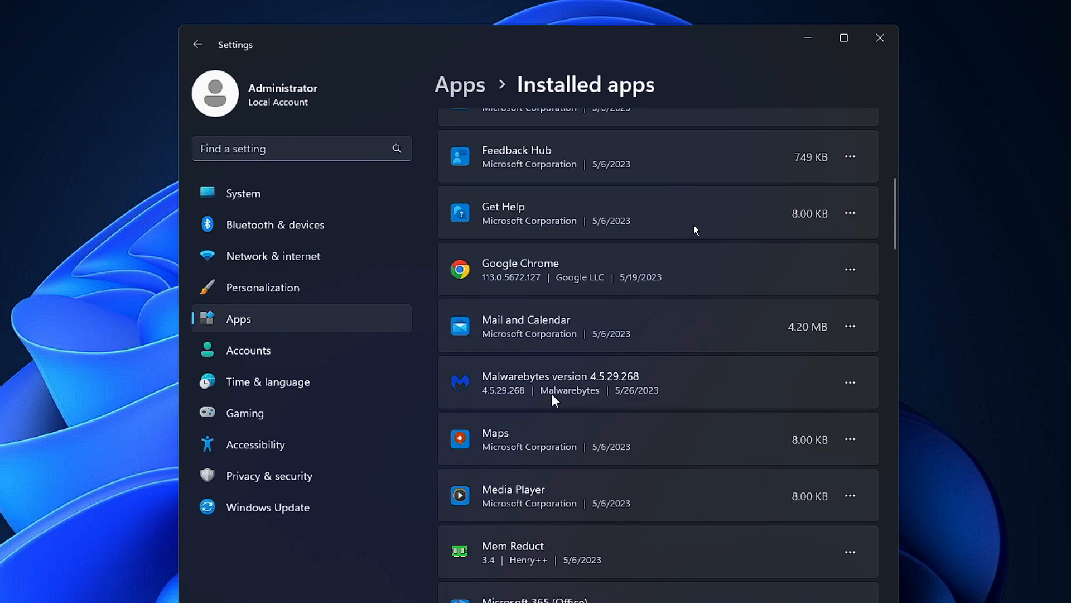
{"action": "left_click", "coordinate": [850, 363]}
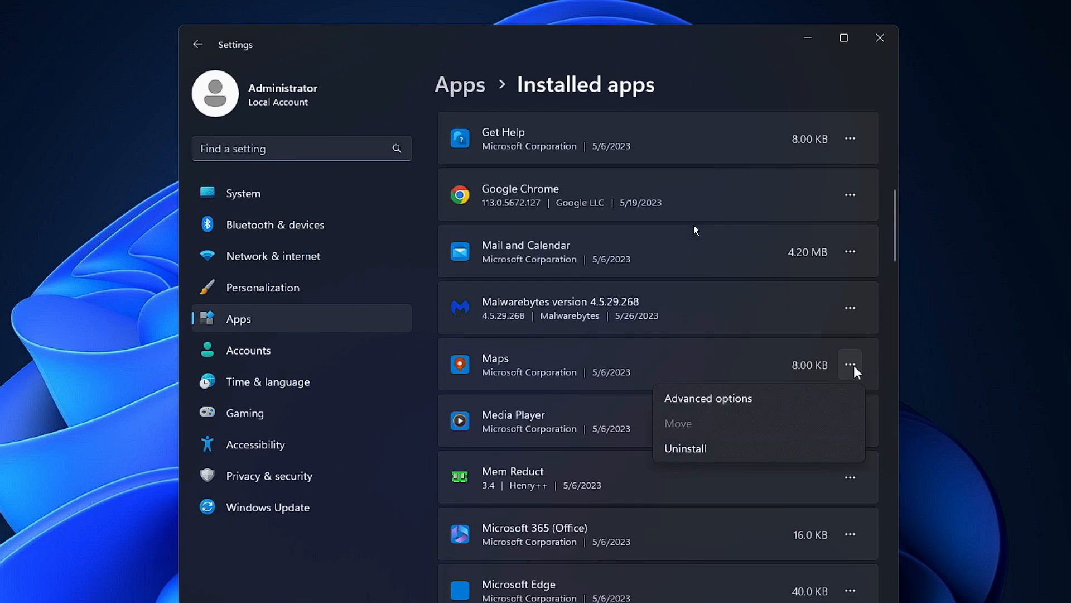
{"action": "mouse_move", "coordinate": [701, 451]}
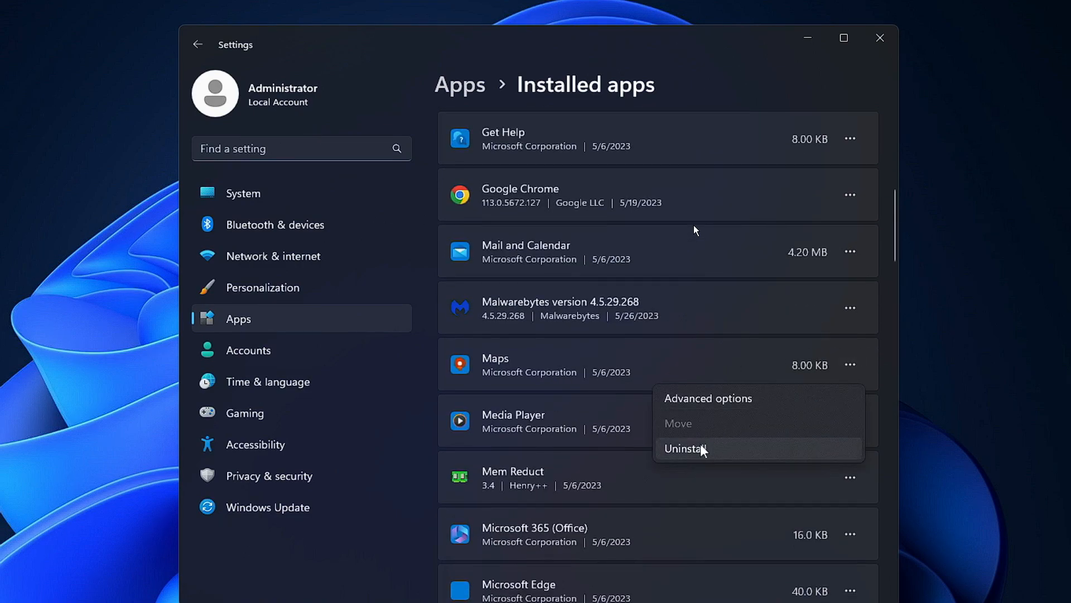
{"action": "scroll", "scroll_direction": "down", "scroll_amount": 3}
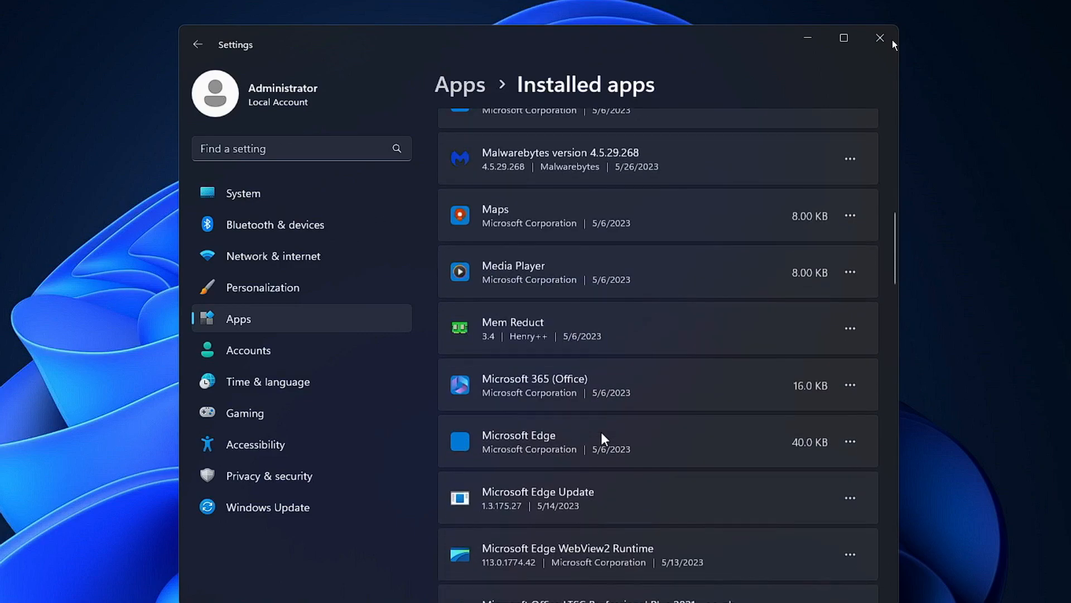
{"action": "mouse_move", "coordinate": [567, 403]}
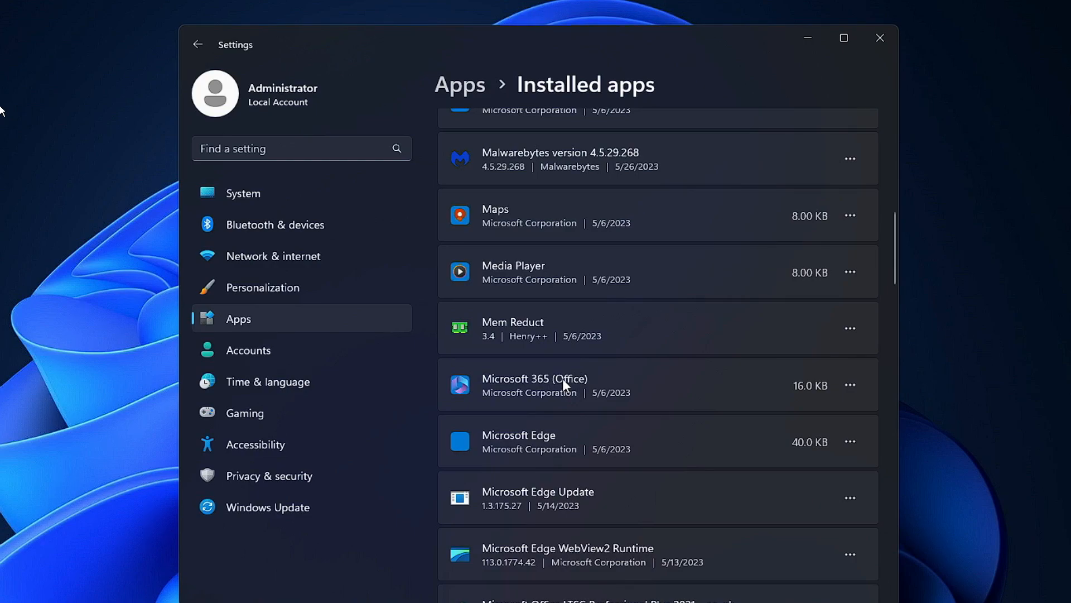
{"action": "scroll", "scroll_direction": "down", "scroll_amount": 3}
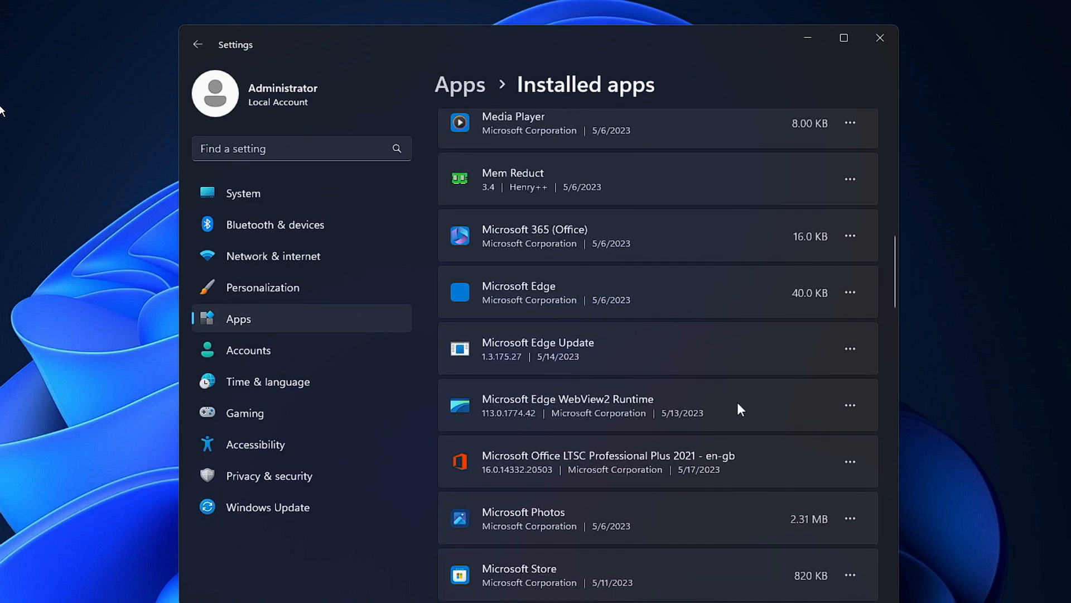
{"action": "mouse_move", "coordinate": [616, 277]}
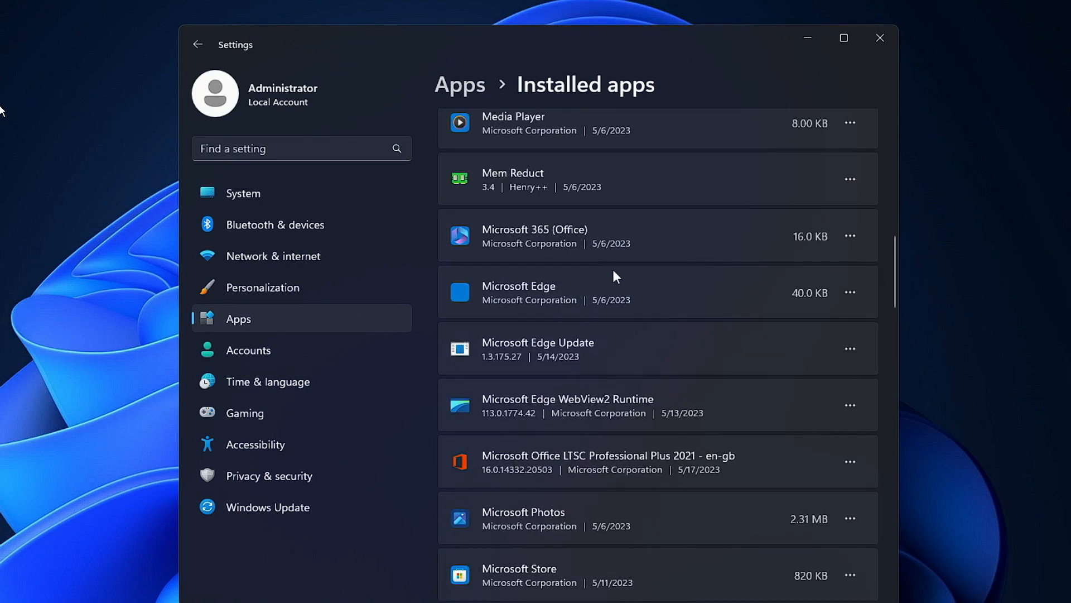
{"action": "scroll", "scroll_direction": "down", "scroll_amount": 3}
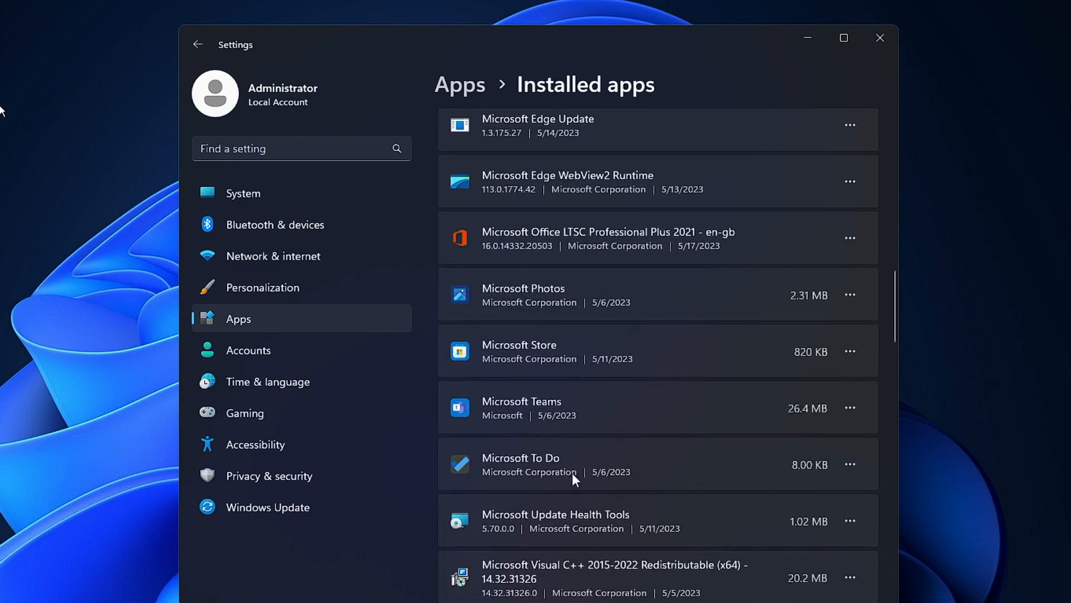
{"action": "mouse_move", "coordinate": [901, 78]}
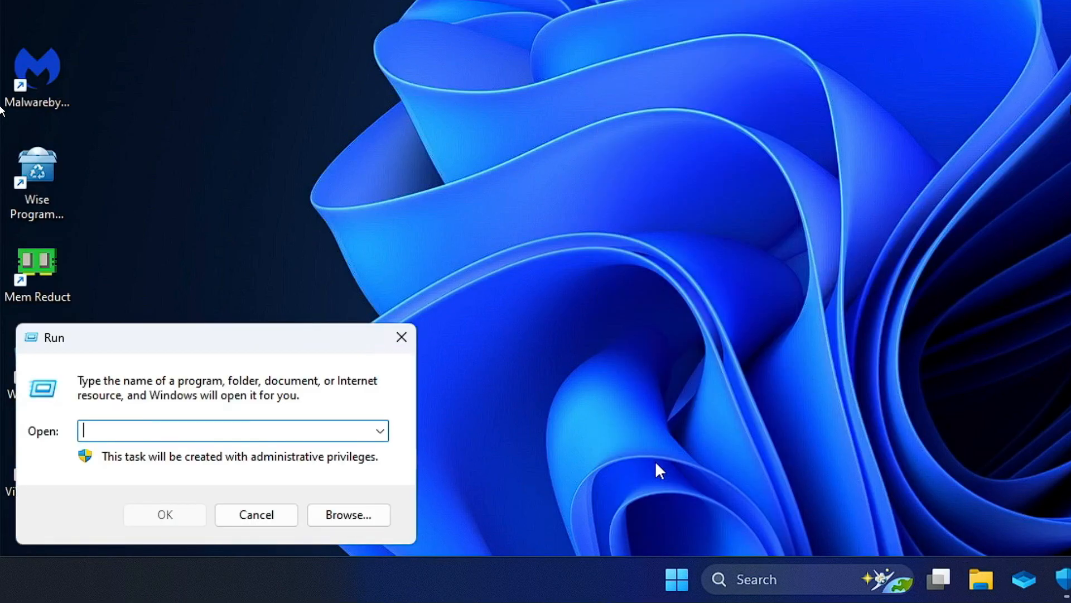
{"action": "mouse_move", "coordinate": [653, 493]}
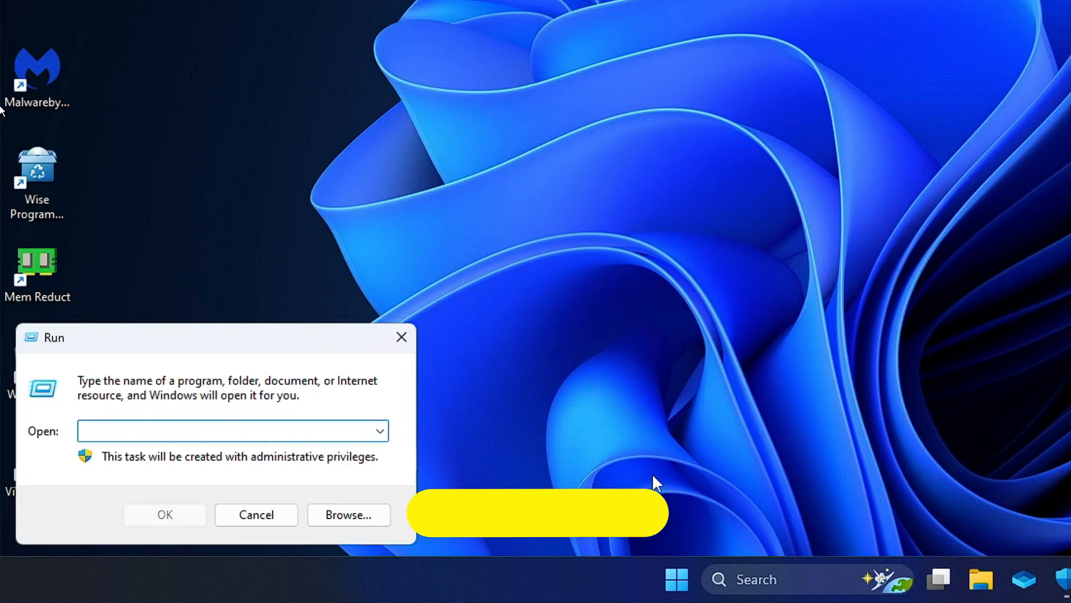
Run %appdata% to show the Roaming AppData program folders in File Explorer
{"action": "type", "text": "%appdata"}
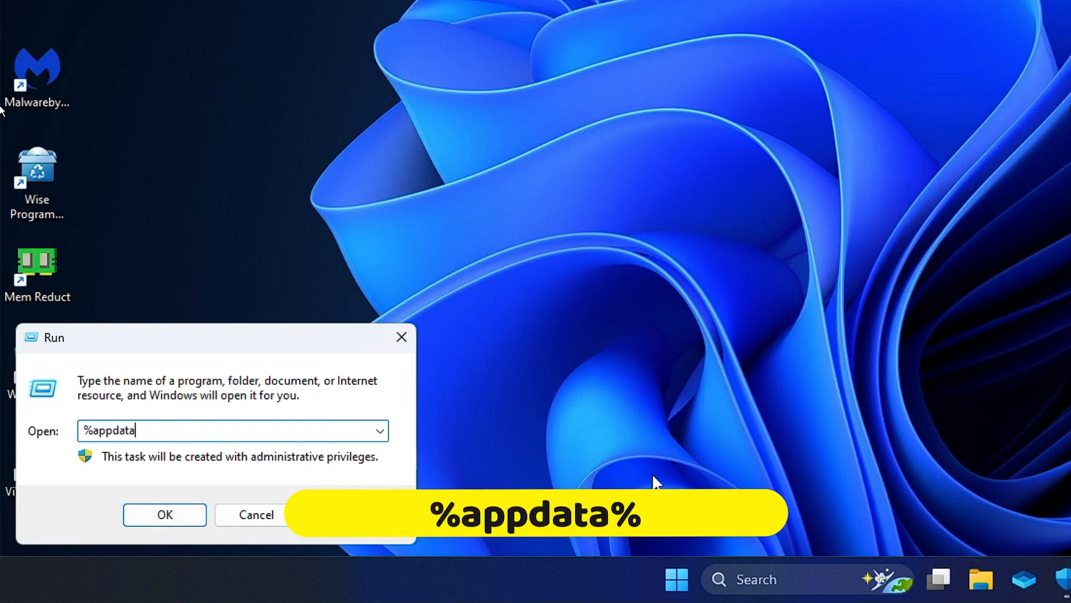
{"action": "left_click", "coordinate": [164, 514]}
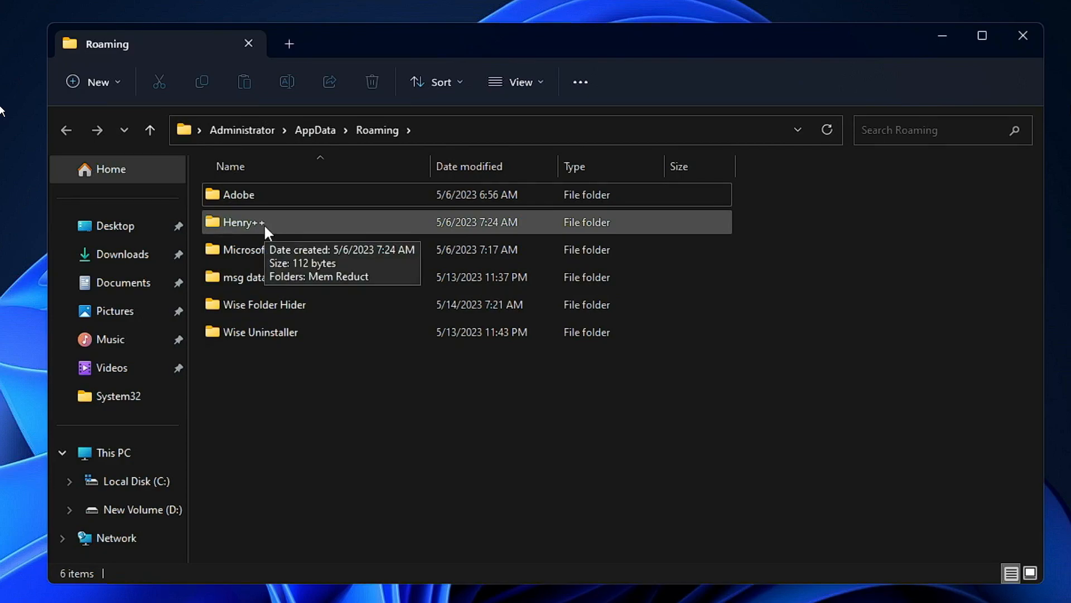
{"action": "mouse_move", "coordinate": [272, 228]}
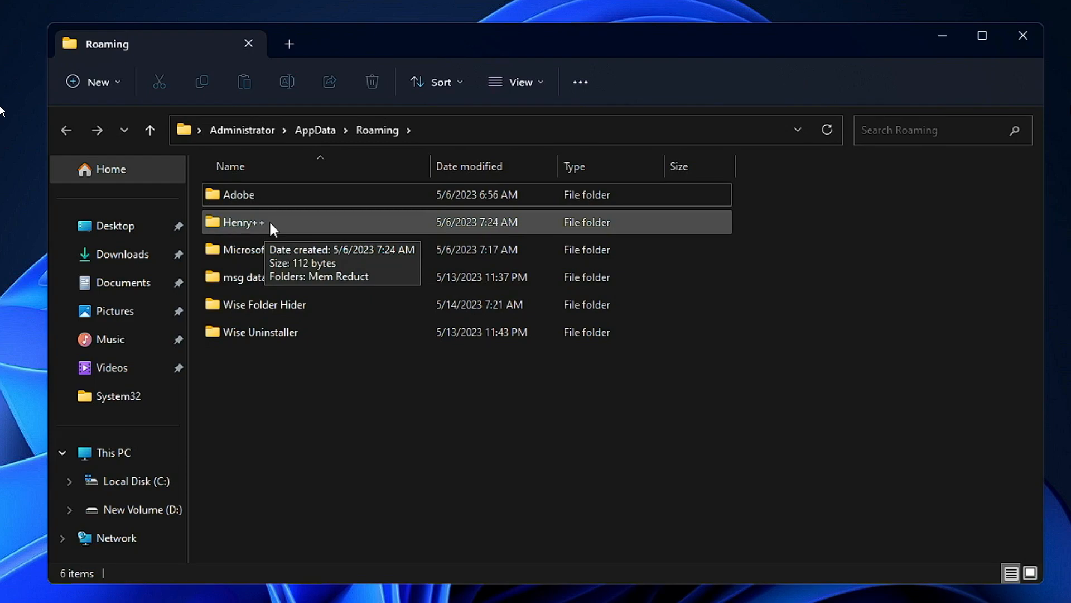
{"action": "mouse_move", "coordinate": [285, 259]}
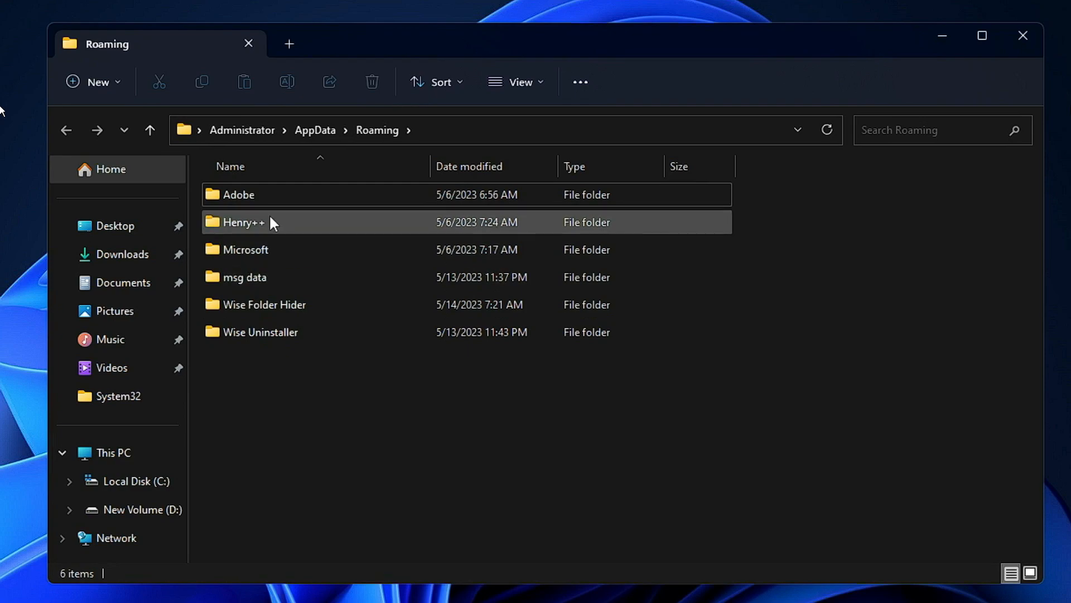
Select the leftover Henry++ folder, which holds Mem Reduct data
{"action": "left_click", "coordinate": [274, 222]}
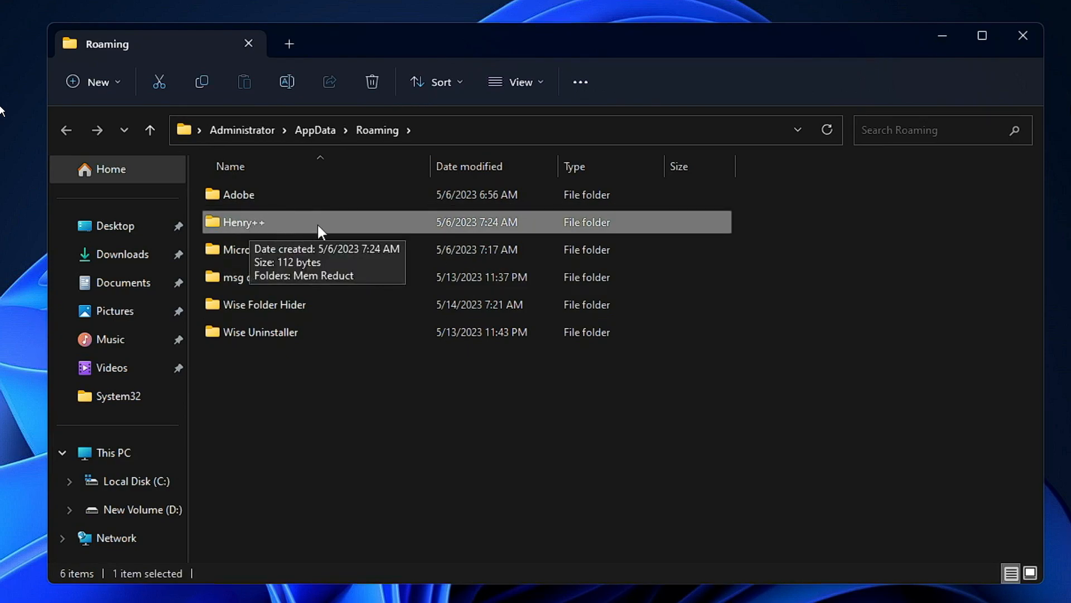
{"action": "mouse_move", "coordinate": [299, 226]}
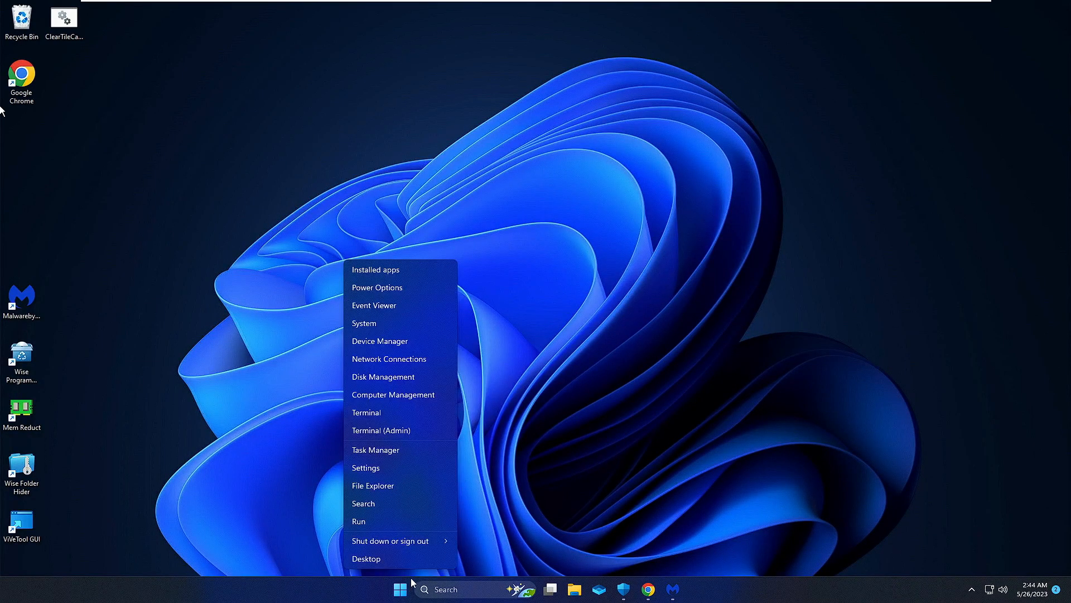
Run %localappdata% from the Win+X Run prompt to view the Local AppData folder
{"action": "left_click", "coordinate": [358, 521]}
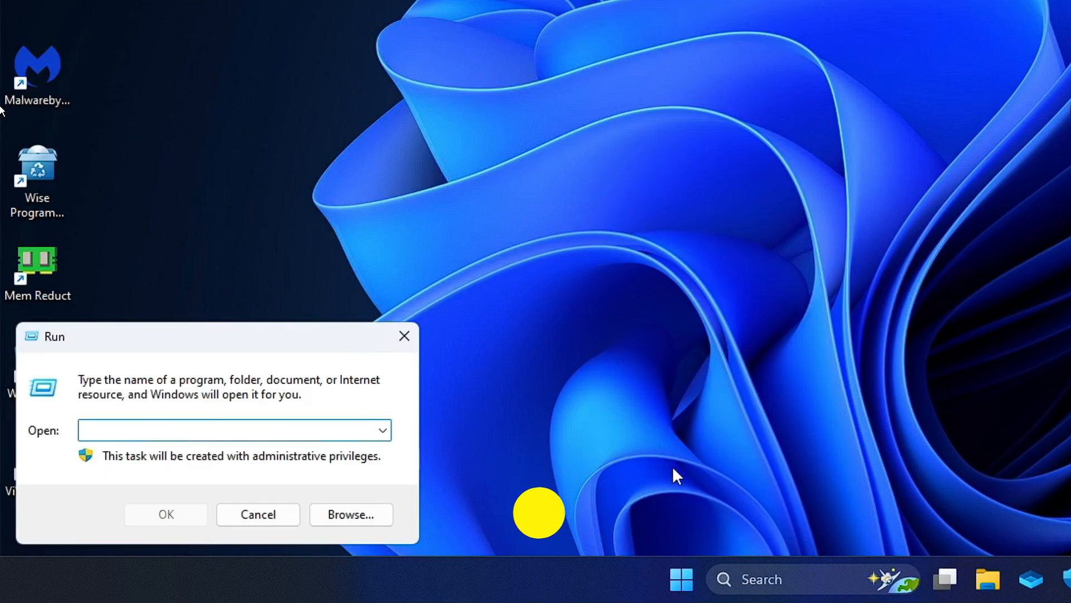
{"action": "type", "text": "%localappda"}
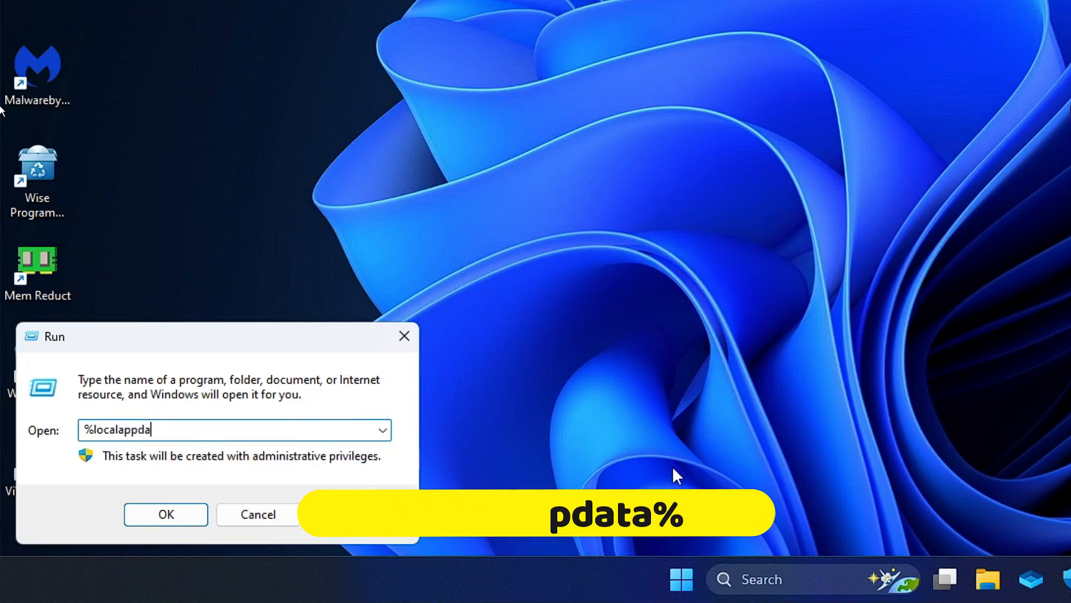
{"action": "left_click", "coordinate": [166, 514]}
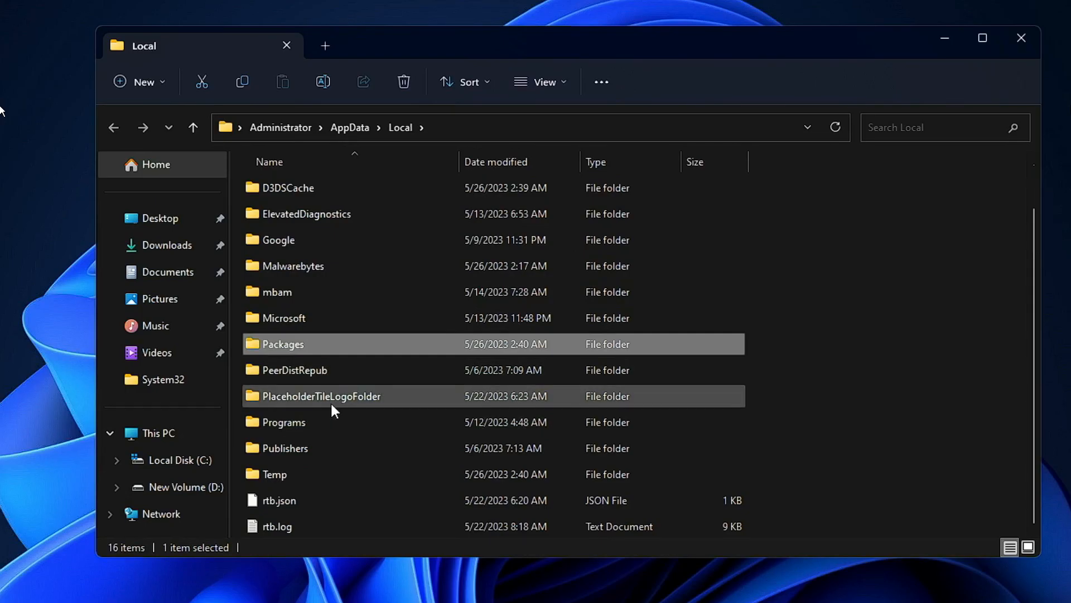
{"action": "mouse_move", "coordinate": [344, 380]}
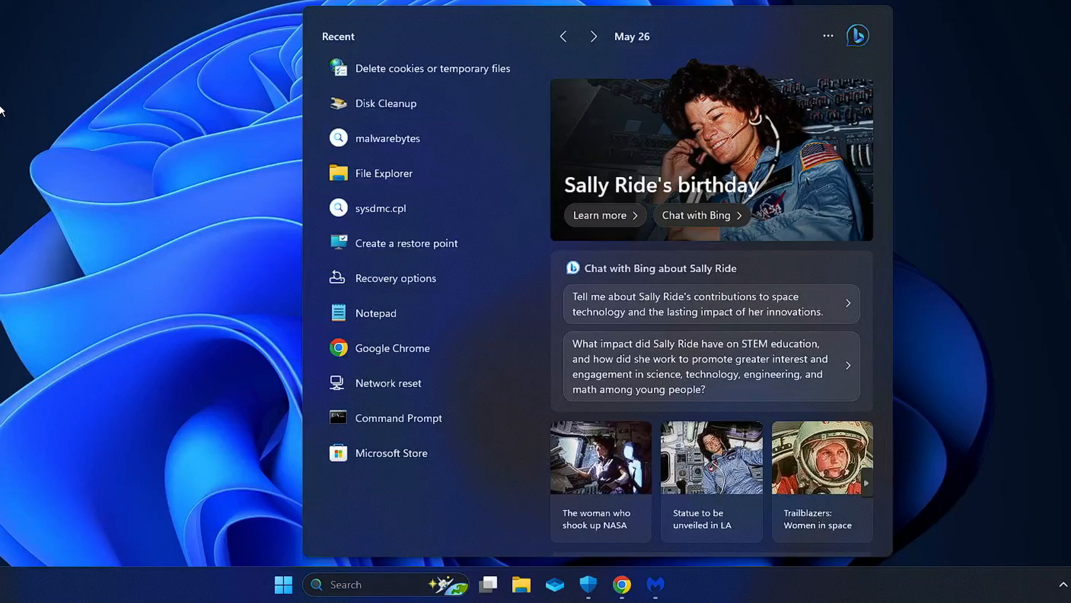
Launch mrt from search and start a Quick scan after the welcome page
{"action": "type", "text": "mrt"}
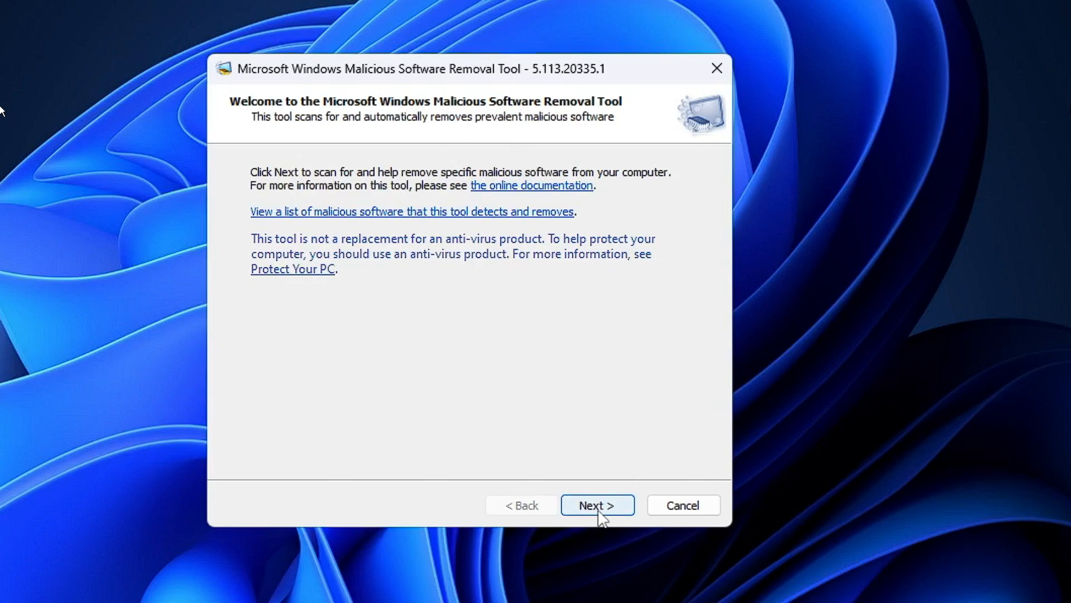
{"action": "left_click", "coordinate": [597, 504]}
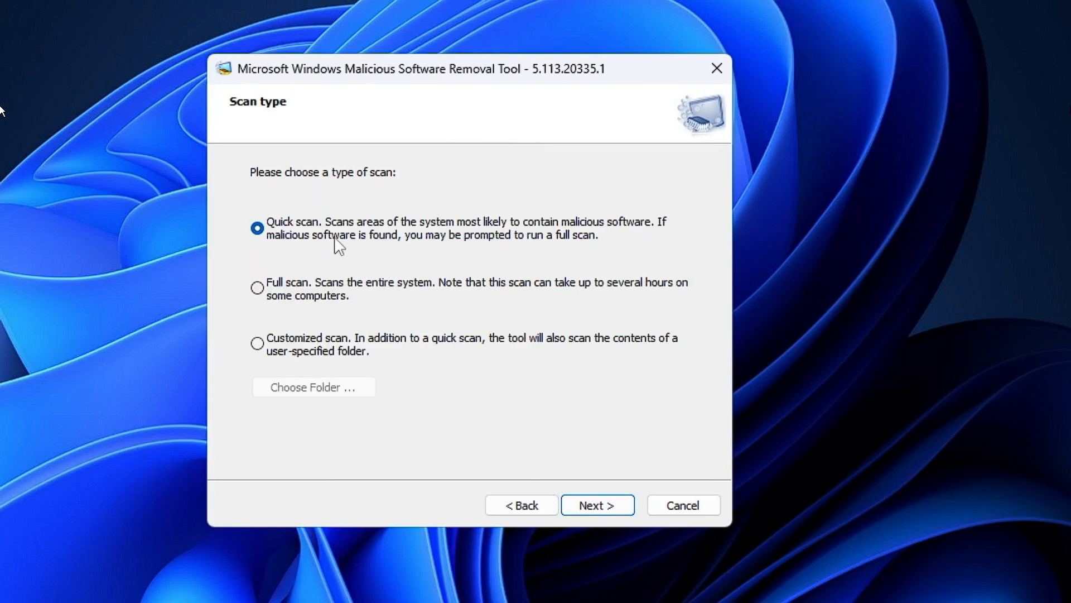
{"action": "left_click", "coordinate": [598, 504]}
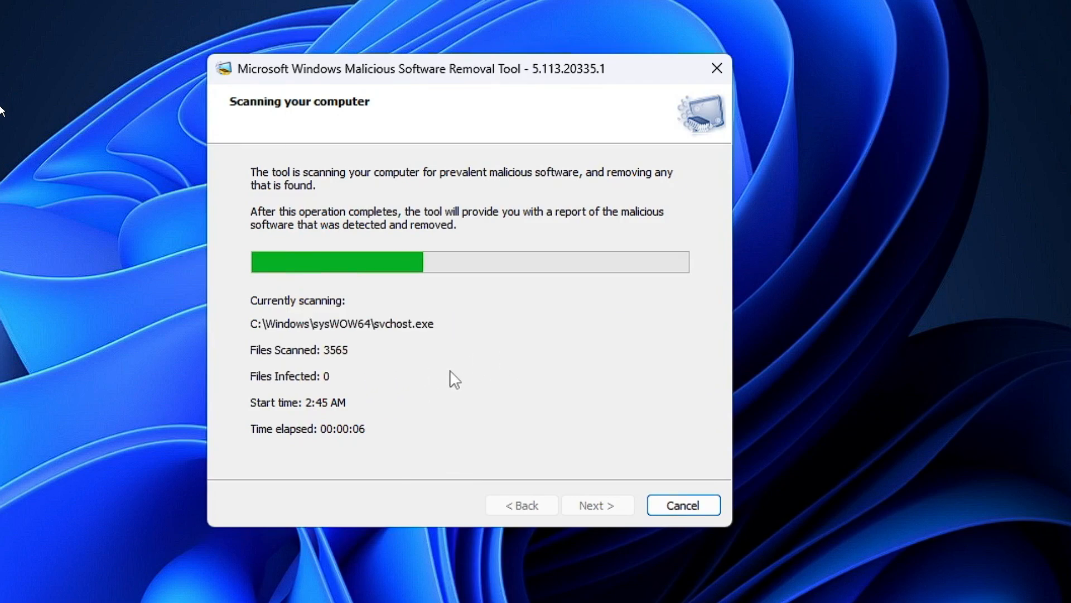
{"action": "mouse_move", "coordinate": [500, 385]}
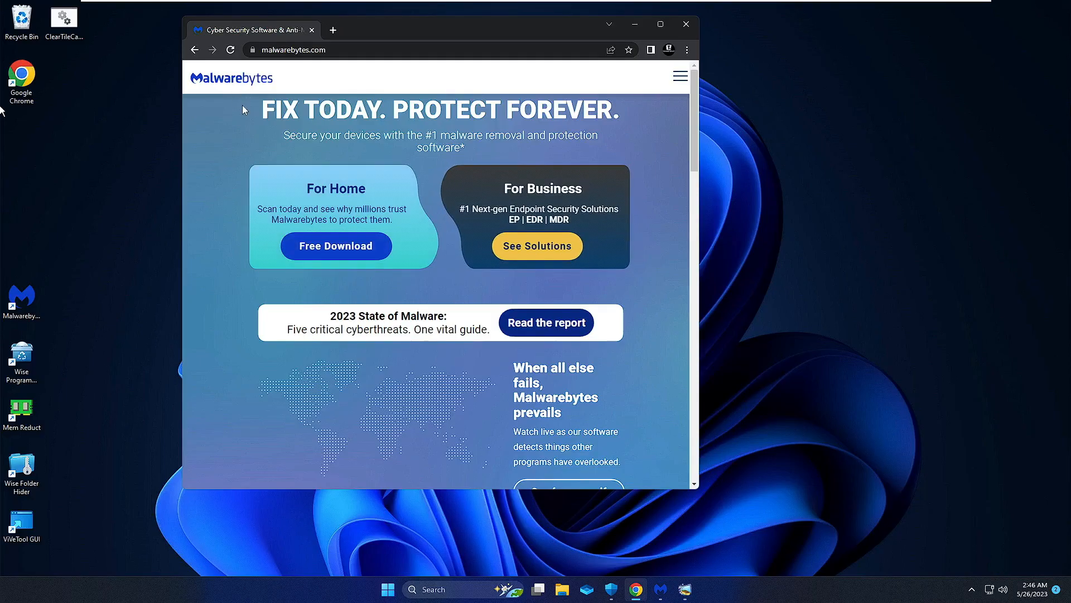
{"action": "mouse_move", "coordinate": [342, 209]}
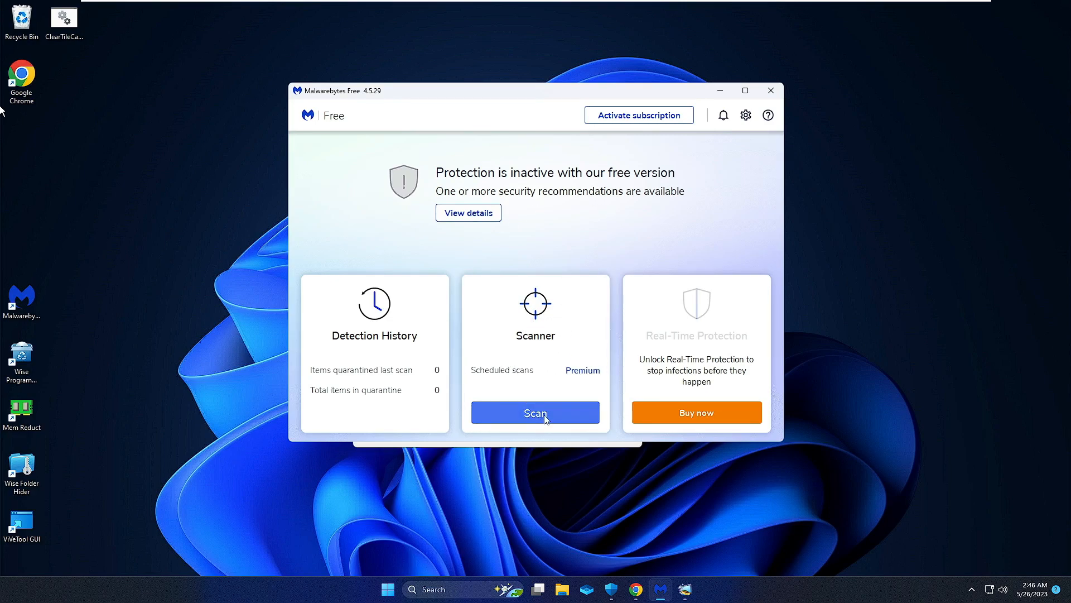
Start a Malwarebytes threat scan from the Scanner card, then search Windows for cmd
{"action": "left_click", "coordinate": [535, 412]}
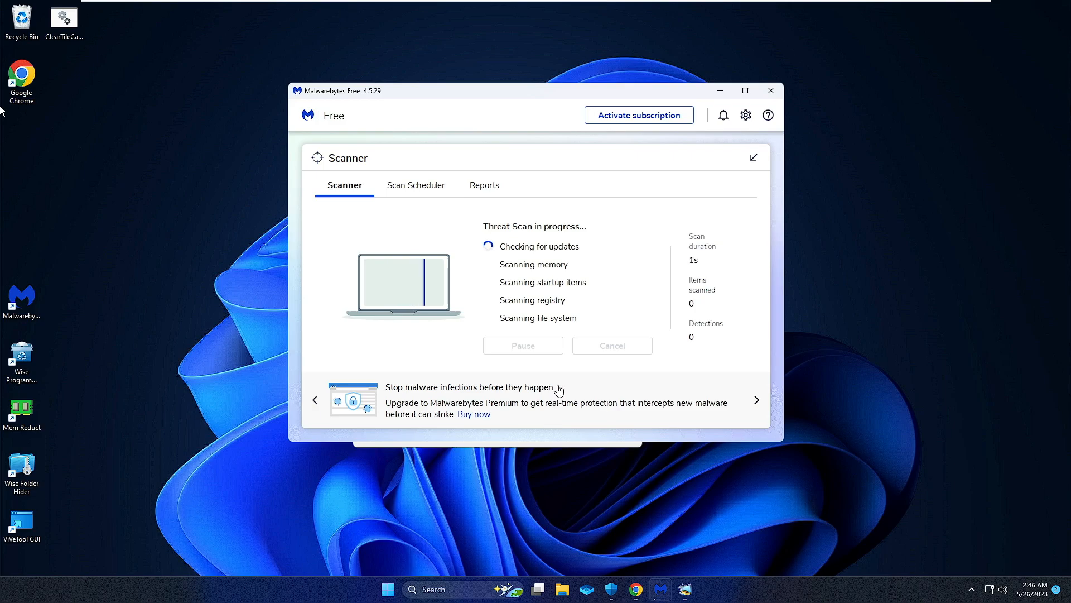
{"action": "mouse_move", "coordinate": [597, 264]}
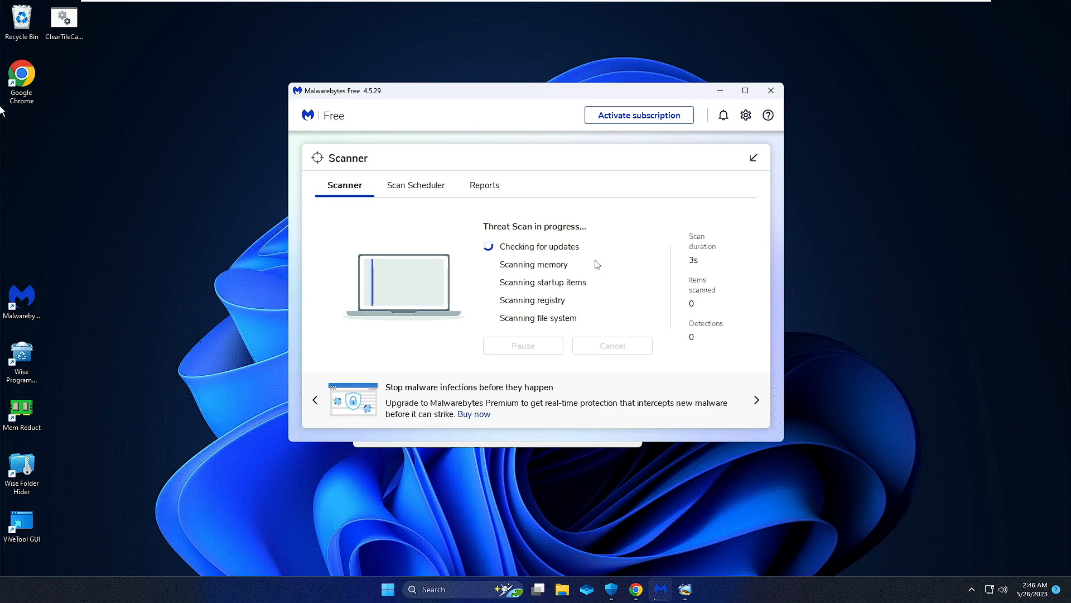
{"action": "type", "text": "cmd"}
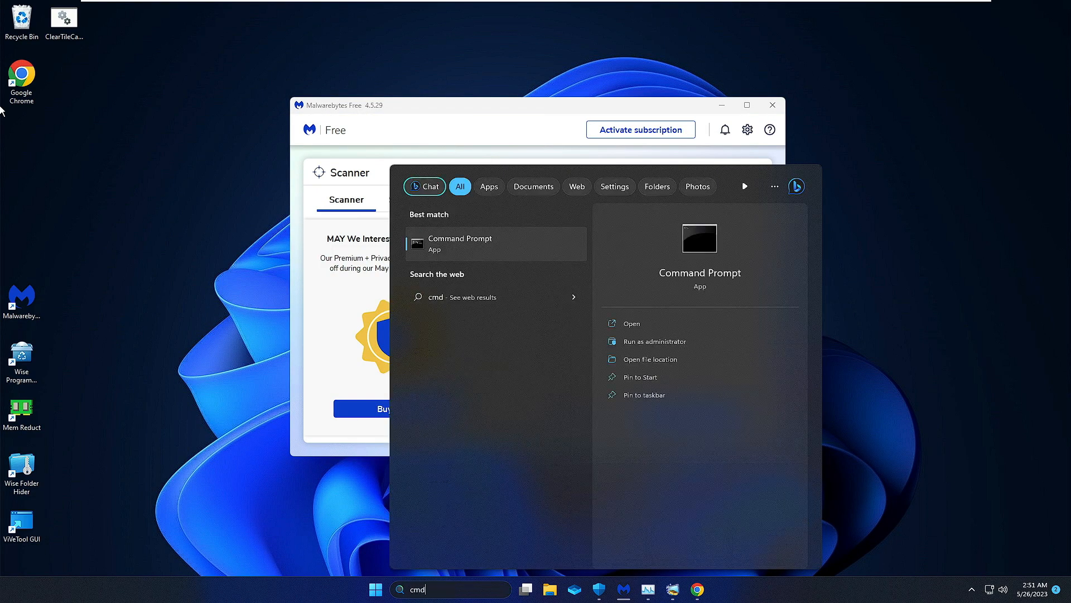
Run Command Prompt as administrator and begin typing the sfc command
{"action": "right_click", "coordinate": [471, 243]}
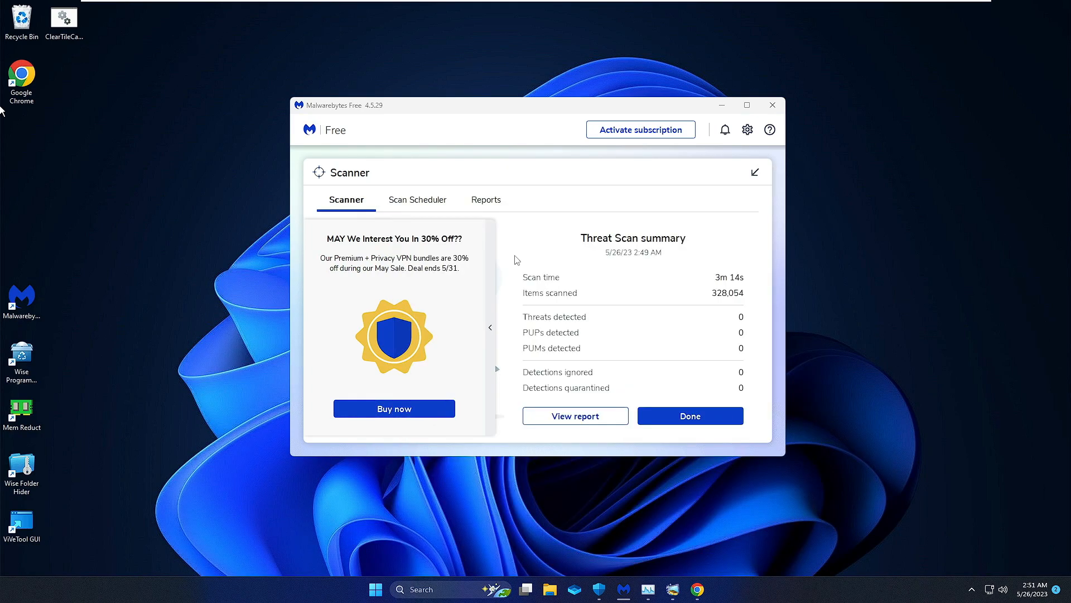
{"action": "left_click", "coordinate": [708, 590]}
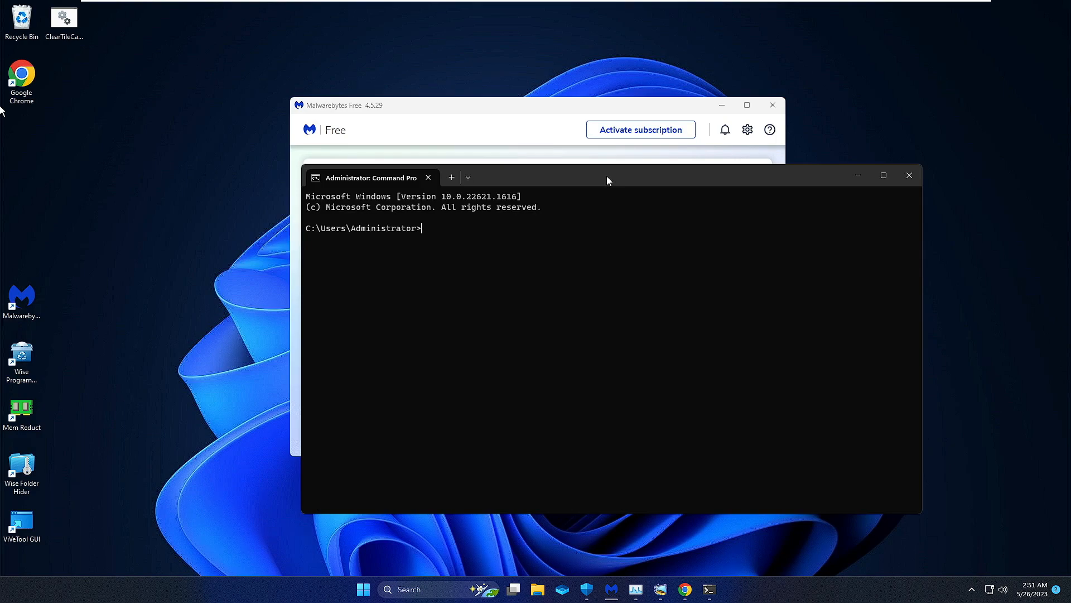
{"action": "type", "text": "sfc"}
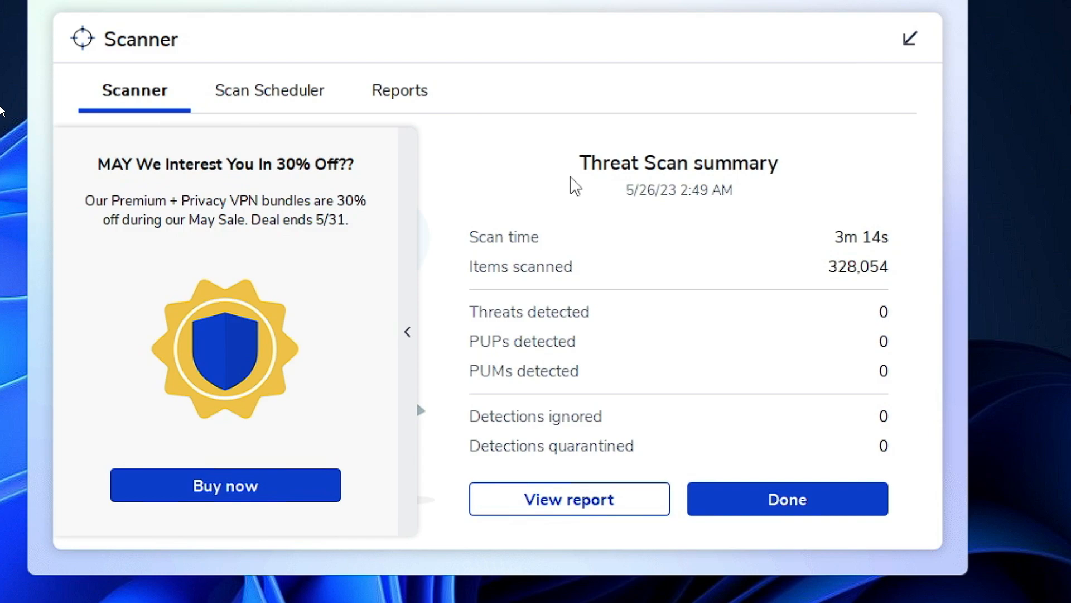
{"action": "mouse_move", "coordinate": [586, 423]}
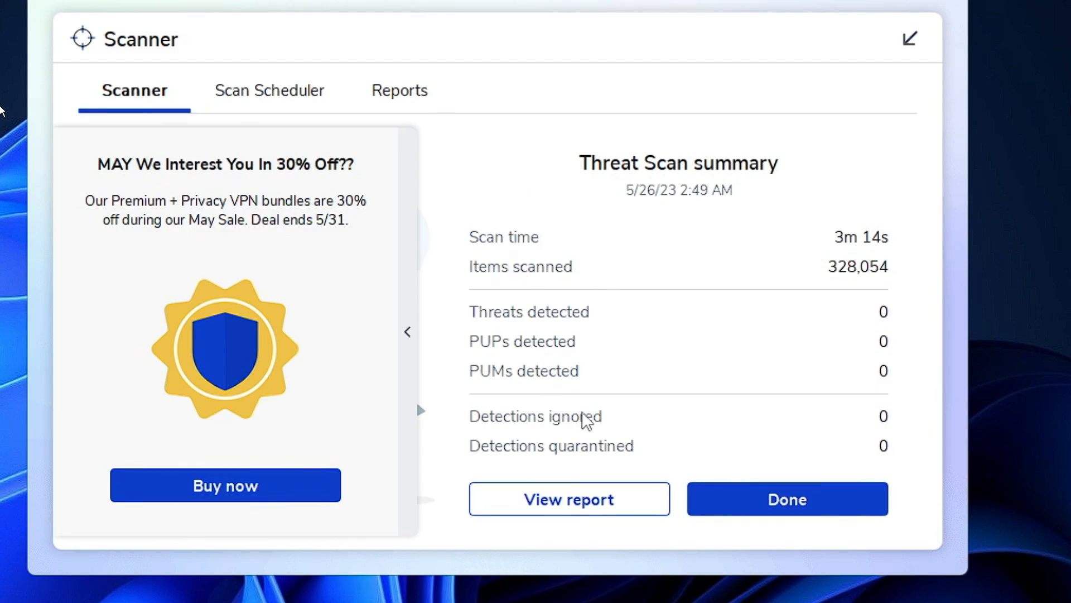
{"action": "mouse_move", "coordinate": [595, 442]}
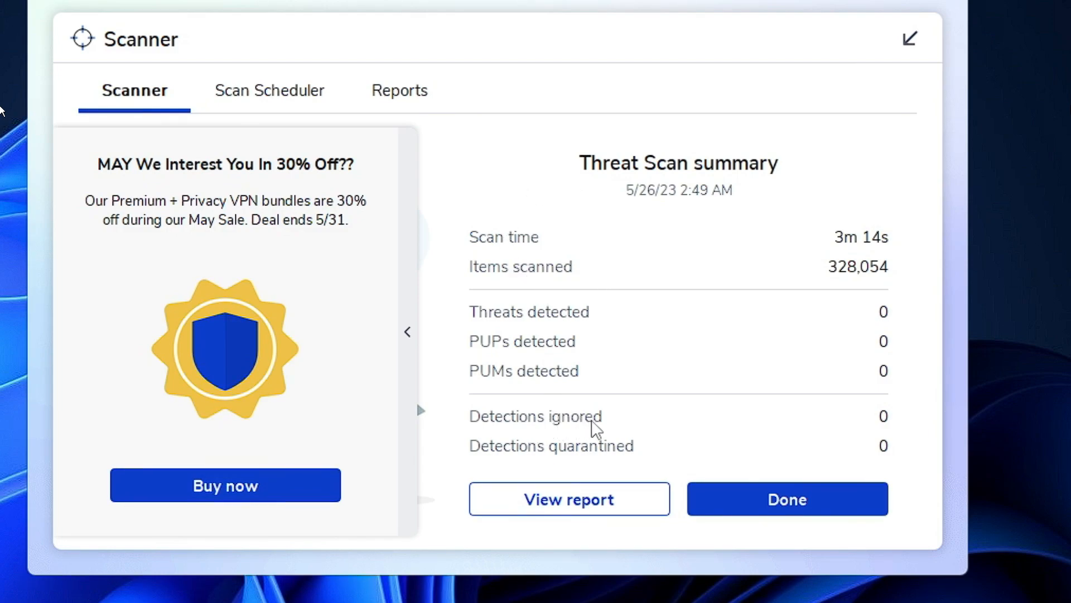
{"action": "mouse_move", "coordinate": [890, 331]}
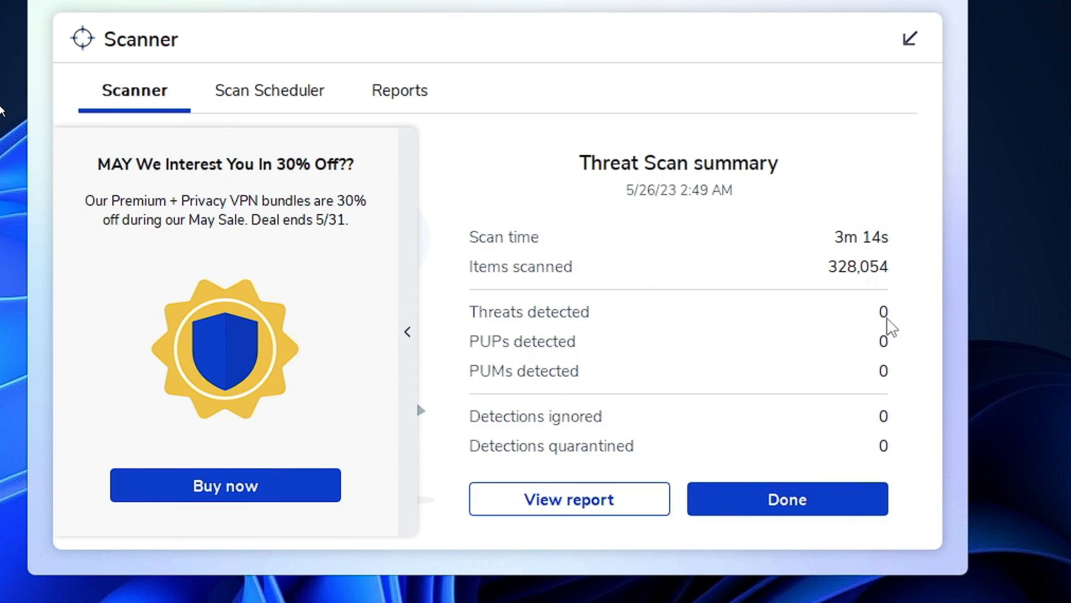
{"action": "mouse_move", "coordinate": [685, 360]}
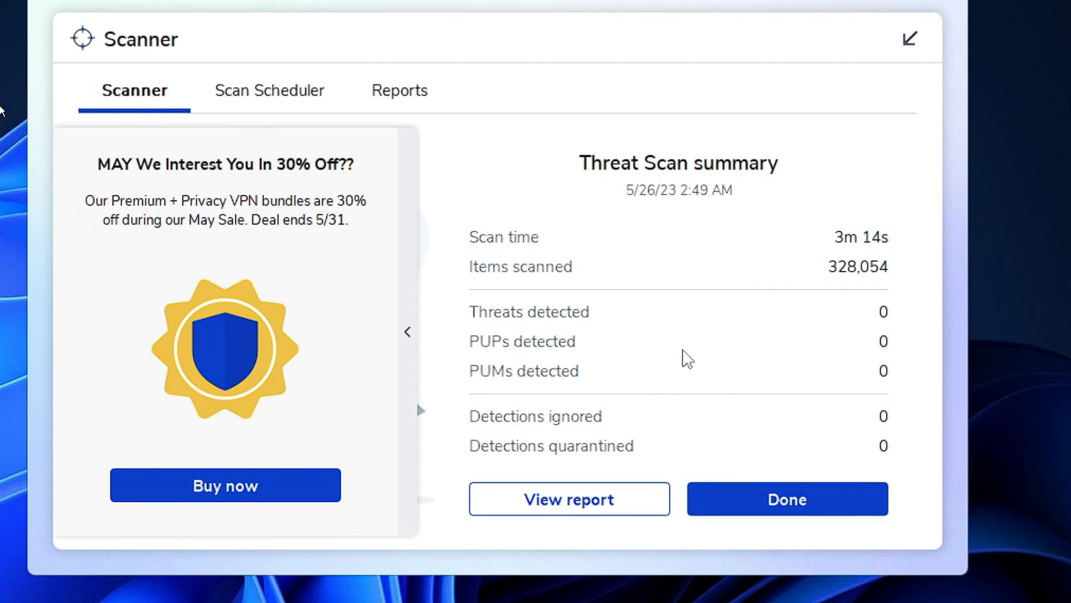
{"action": "mouse_move", "coordinate": [672, 449]}
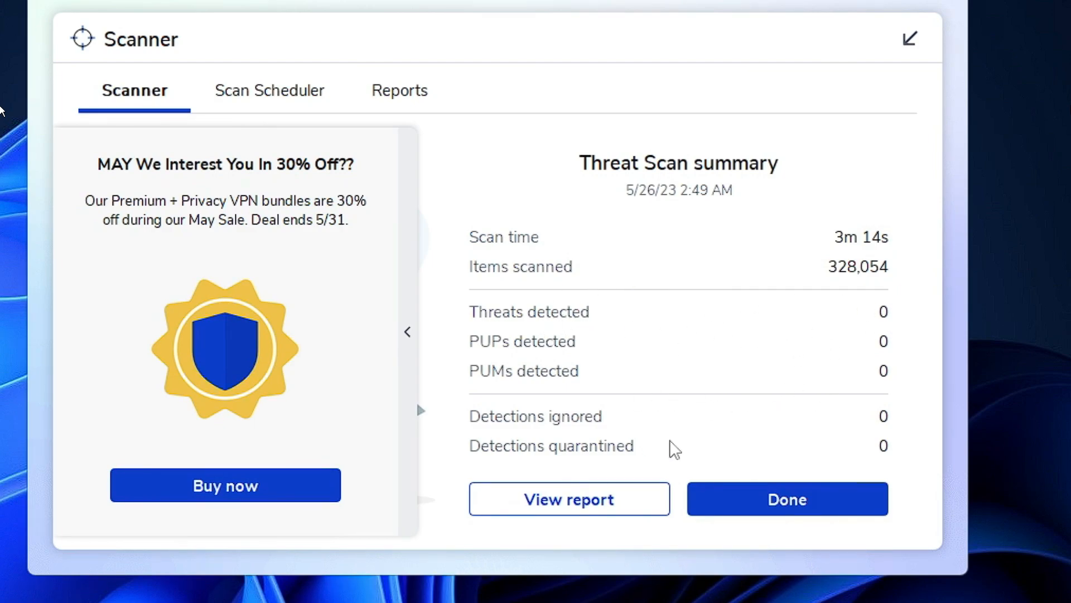
{"action": "mouse_move", "coordinate": [823, 441]}
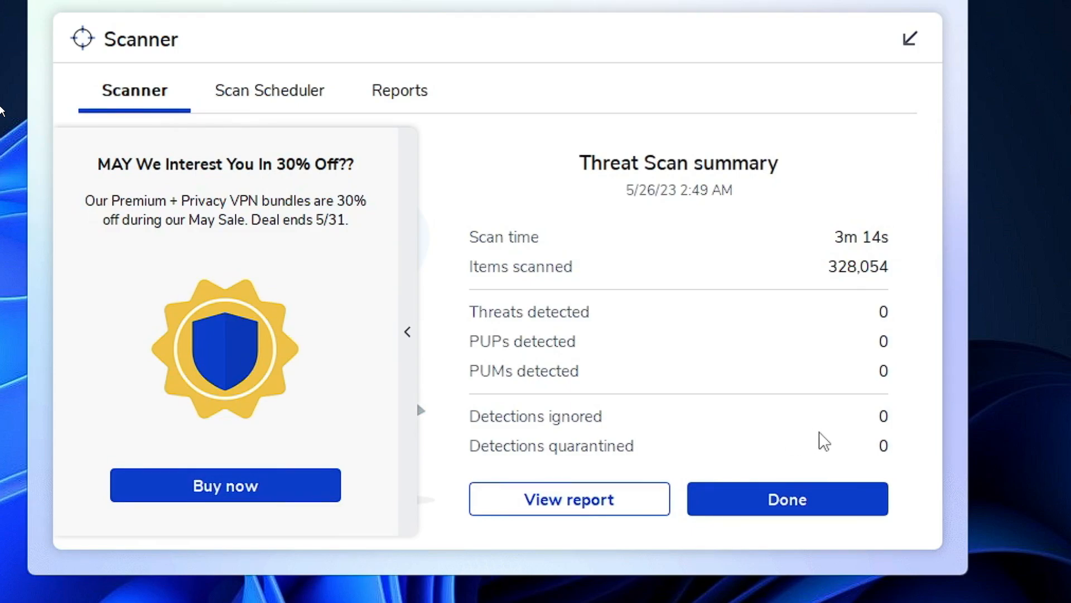
{"action": "mouse_move", "coordinate": [833, 430]}
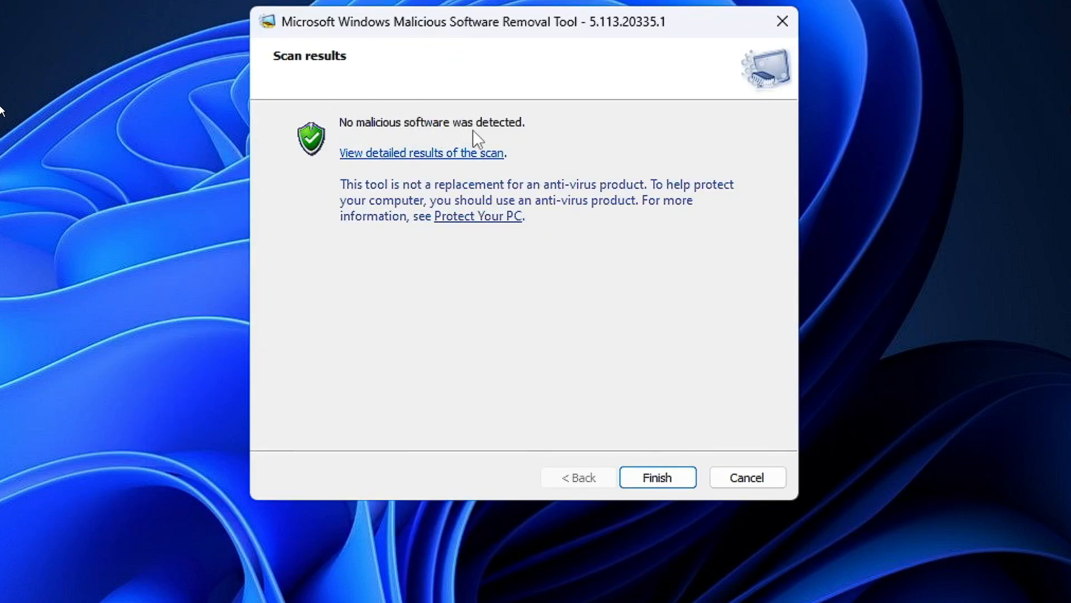
{"action": "mouse_move", "coordinate": [644, 416]}
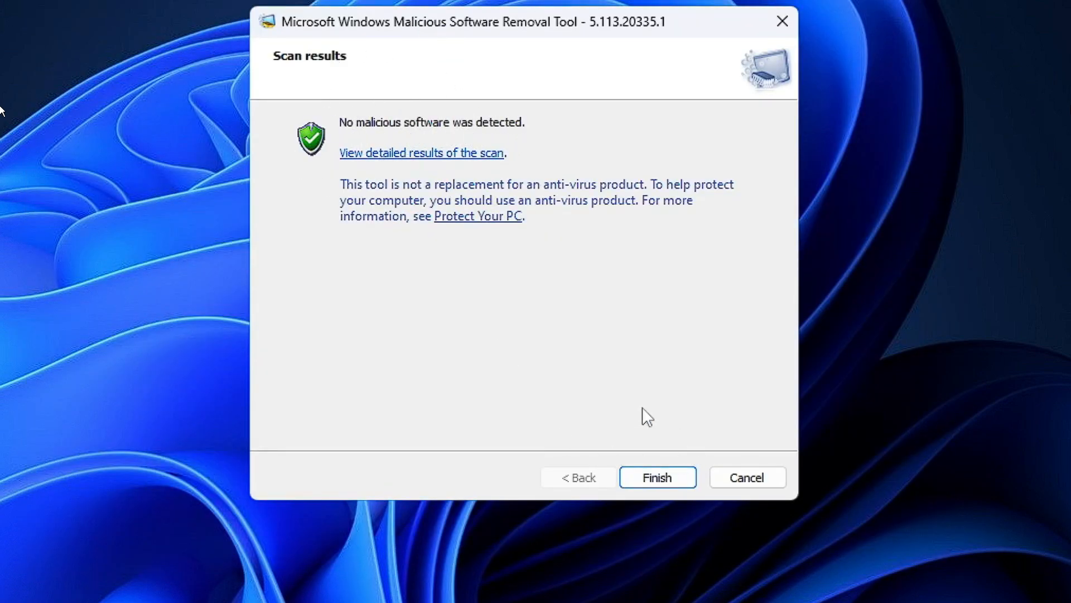
Finish the no-malware MRT report and return to the sfc /scannow Command Prompt
{"action": "left_click", "coordinate": [658, 477]}
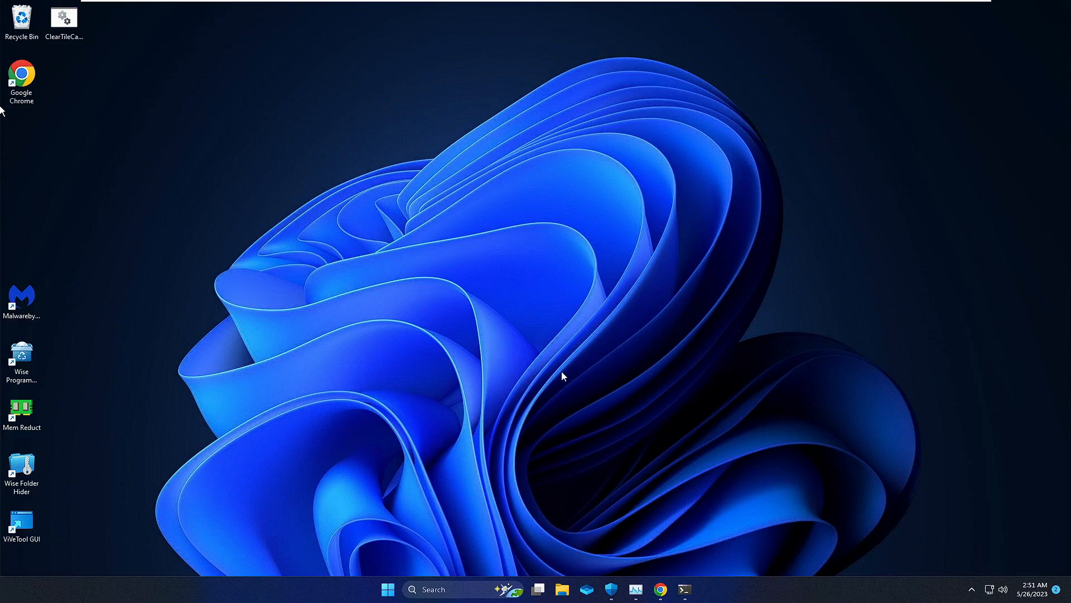
{"action": "left_click", "coordinate": [685, 587]}
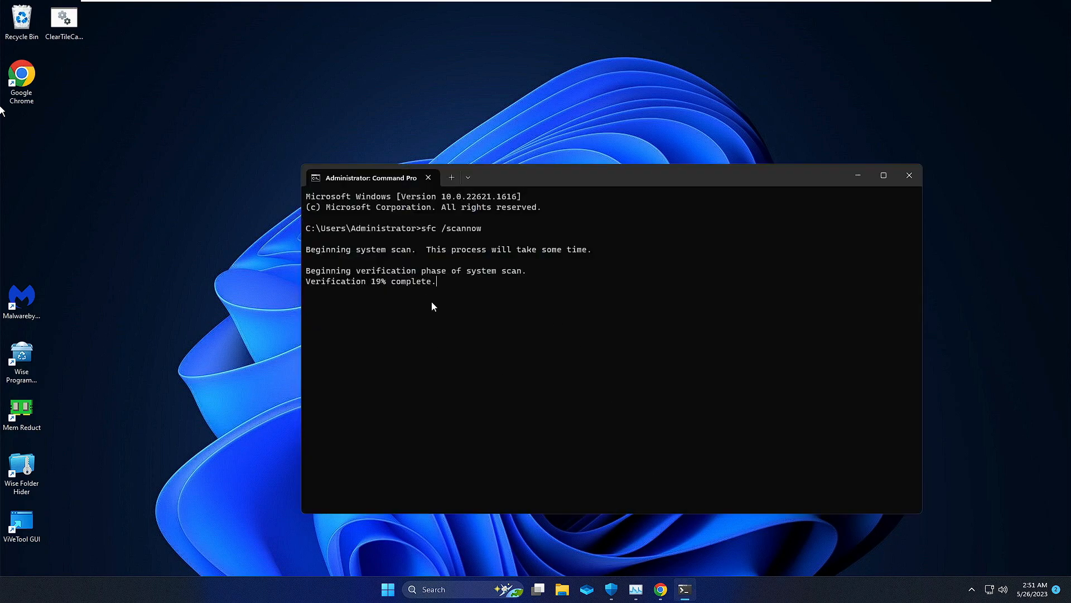